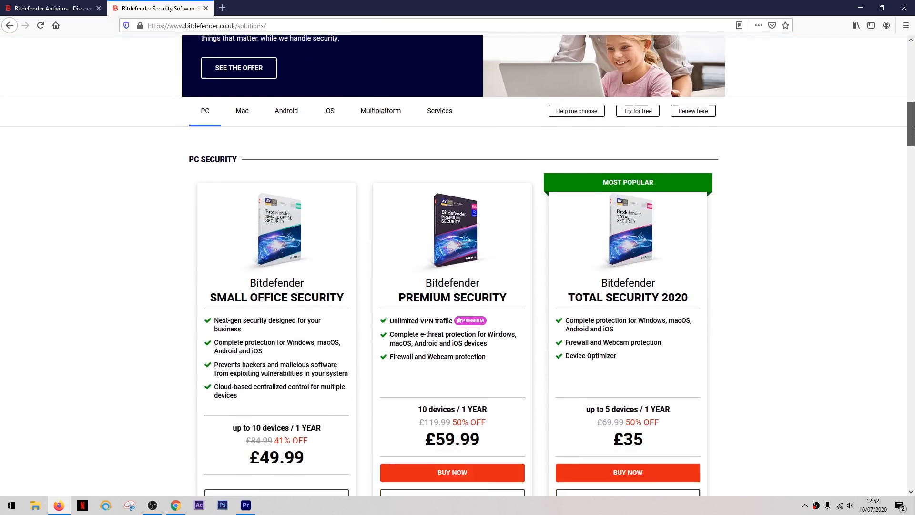
Scroll Bitdefender's solutions page down to the PC Security plan cards and discounted prices.
{"action": "scroll", "scroll_direction": "down", "scroll_amount": 3}
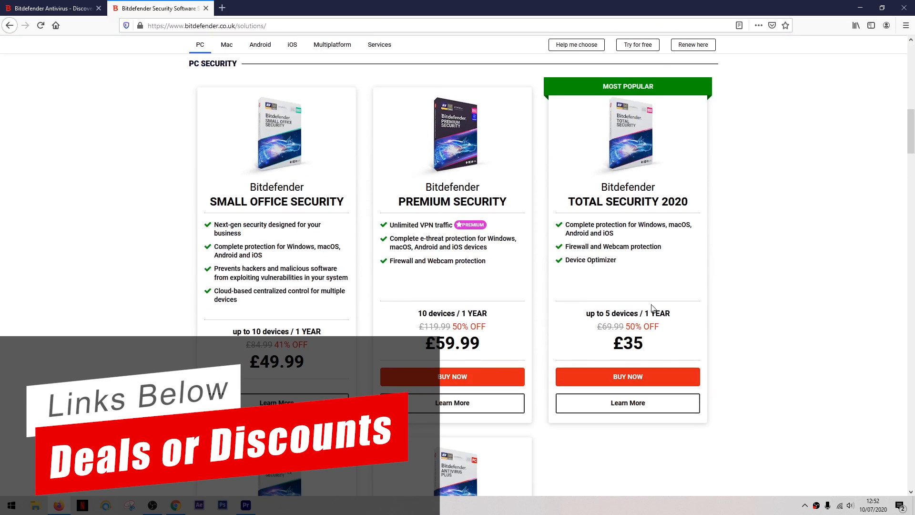
{"action": "mouse_move", "coordinate": [839, 182]}
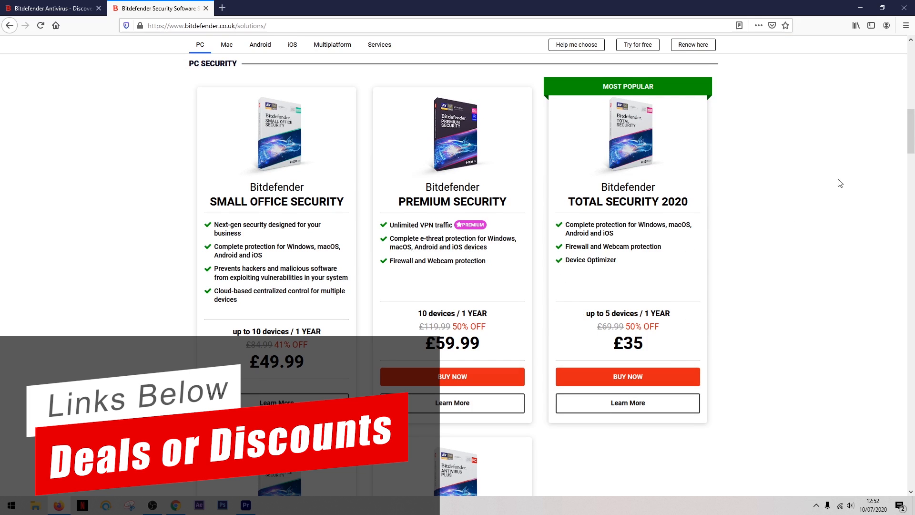
{"action": "scroll", "scroll_direction": "down", "scroll_amount": 3}
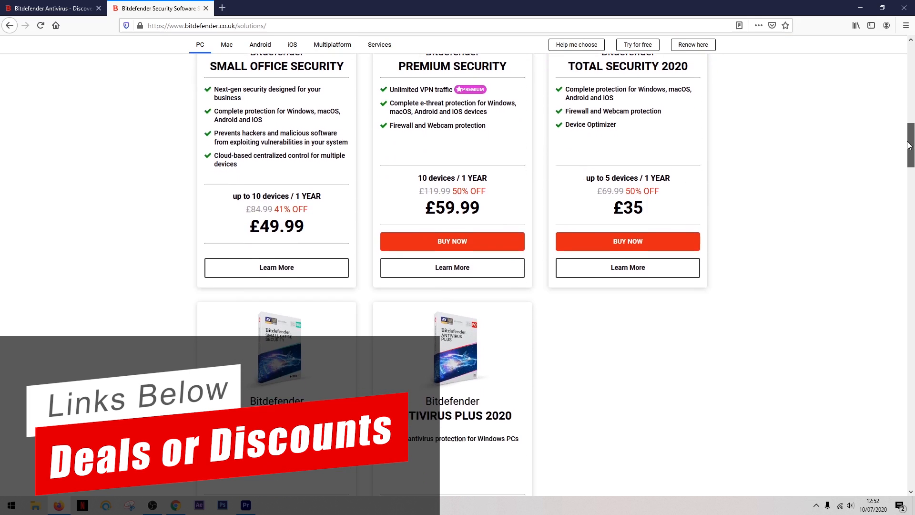
{"action": "scroll", "scroll_direction": "down", "scroll_amount": 3}
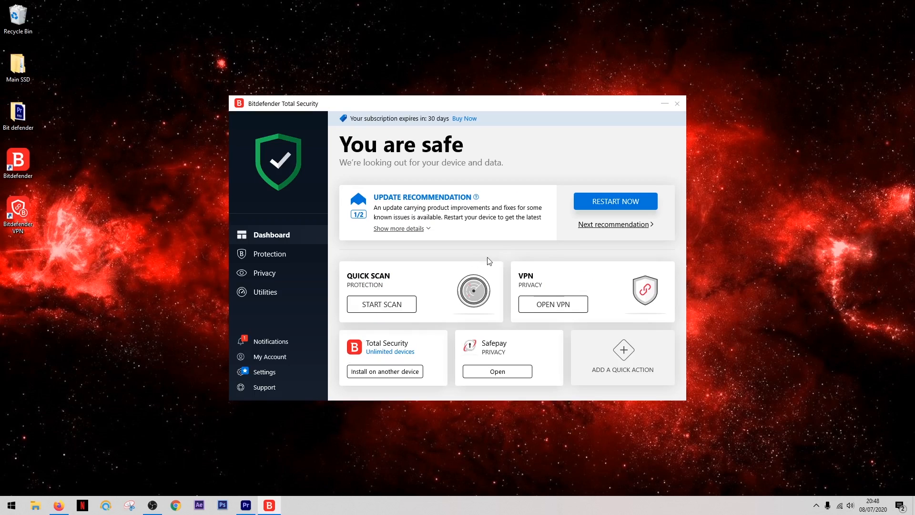
{"action": "mouse_move", "coordinate": [335, 177]}
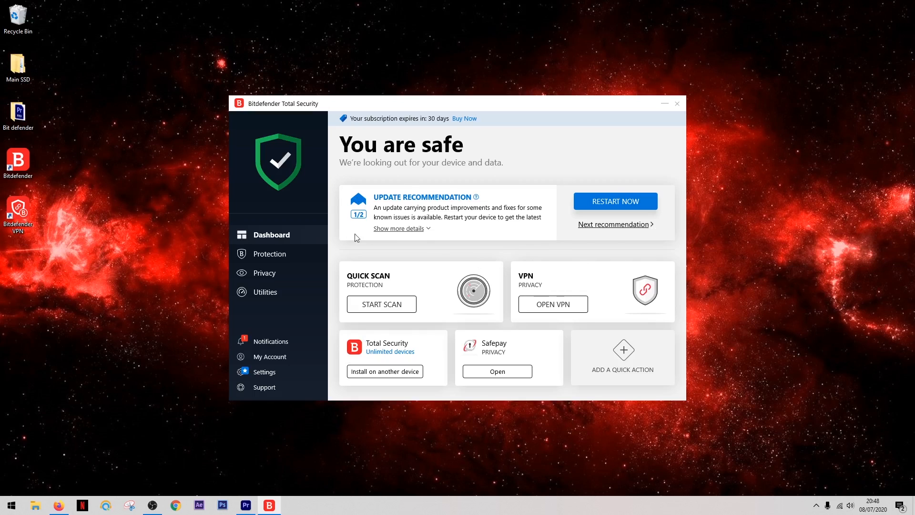
{"action": "mouse_move", "coordinate": [630, 180]}
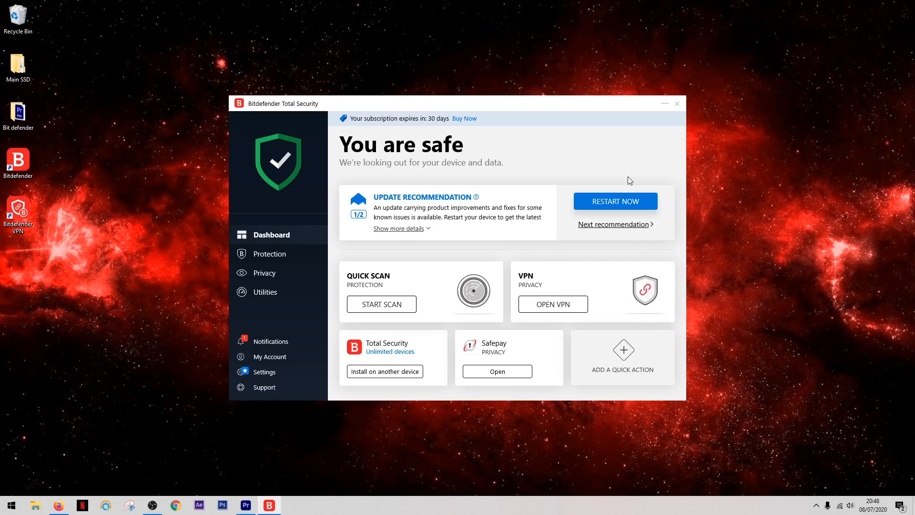
Show the Protection Features page with antivirus, firewall, antispam, vulnerability and ransomware tools.
{"action": "left_click", "coordinate": [270, 253]}
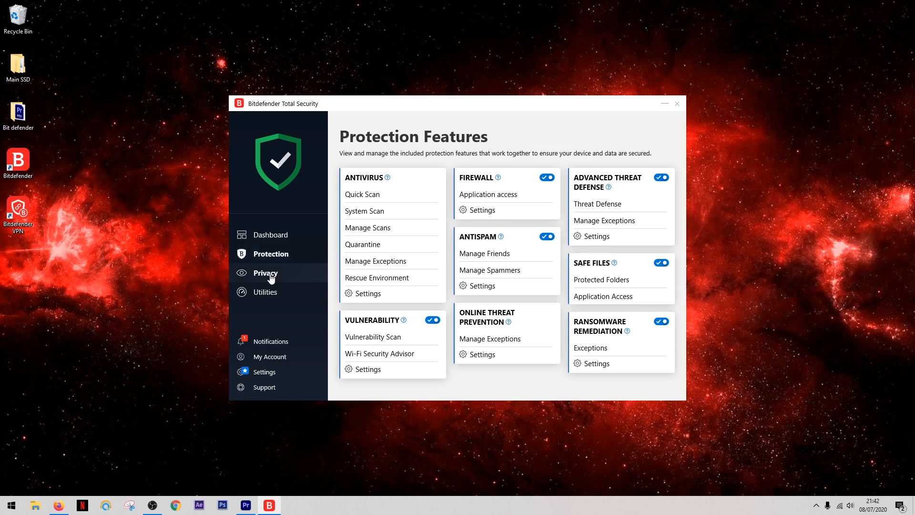
View the Privacy features, then the Utilities page with optimizer, disk cleanup and anti-theft.
{"action": "left_click", "coordinate": [265, 272]}
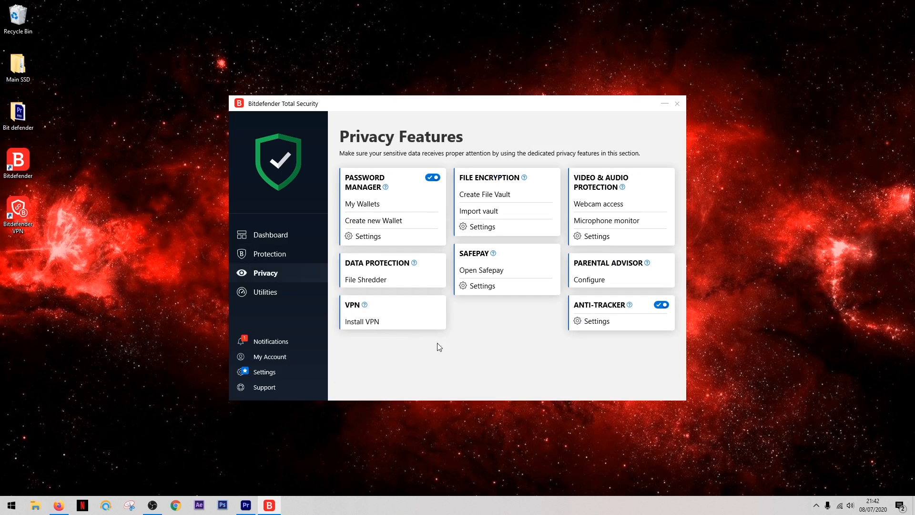
{"action": "mouse_move", "coordinate": [471, 349]}
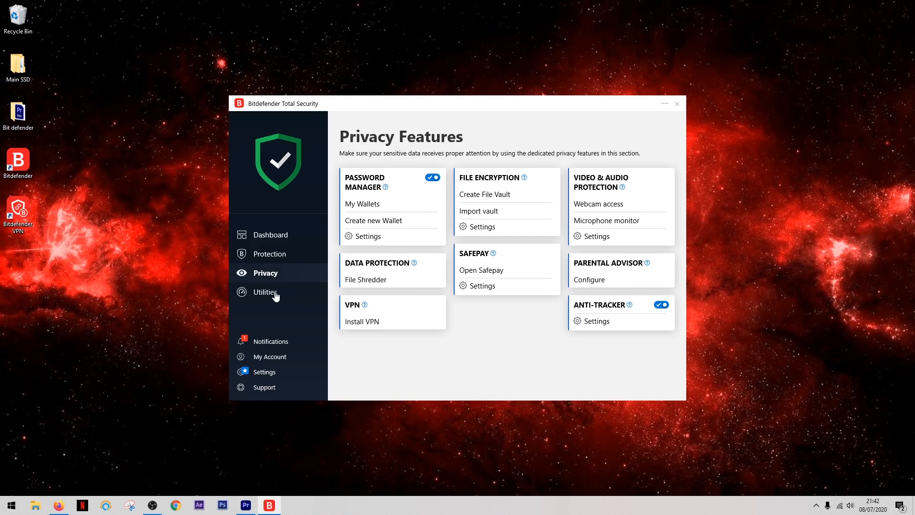
{"action": "left_click", "coordinate": [266, 292]}
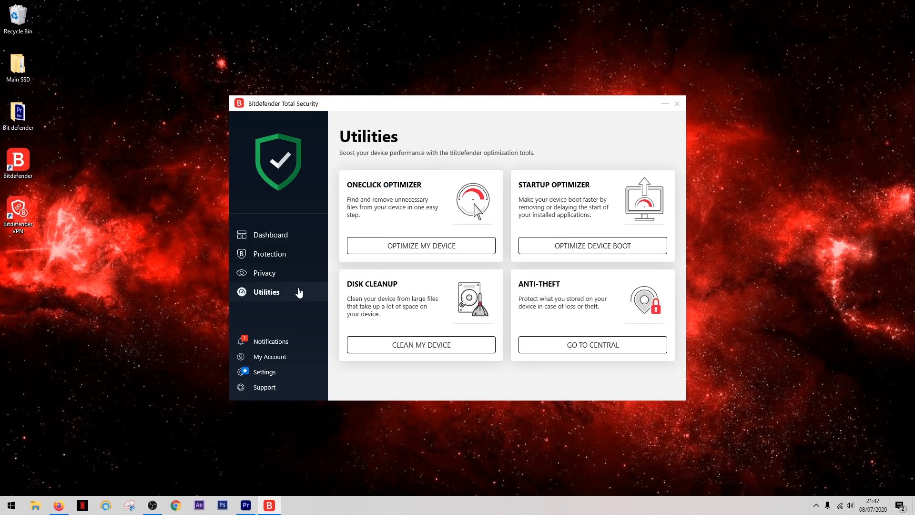
{"action": "mouse_move", "coordinate": [330, 323]}
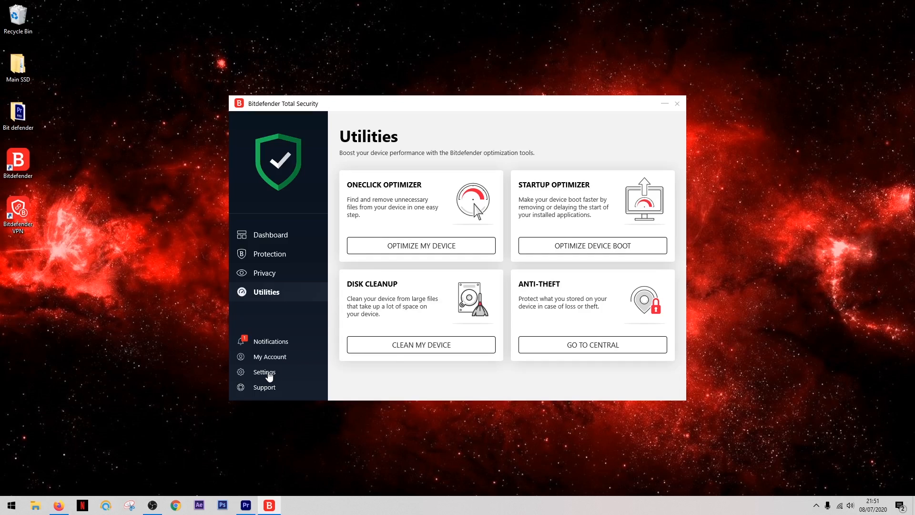
Open Settings and try enabling Password protection, bringing up the new-password prompt.
{"action": "left_click", "coordinate": [265, 372]}
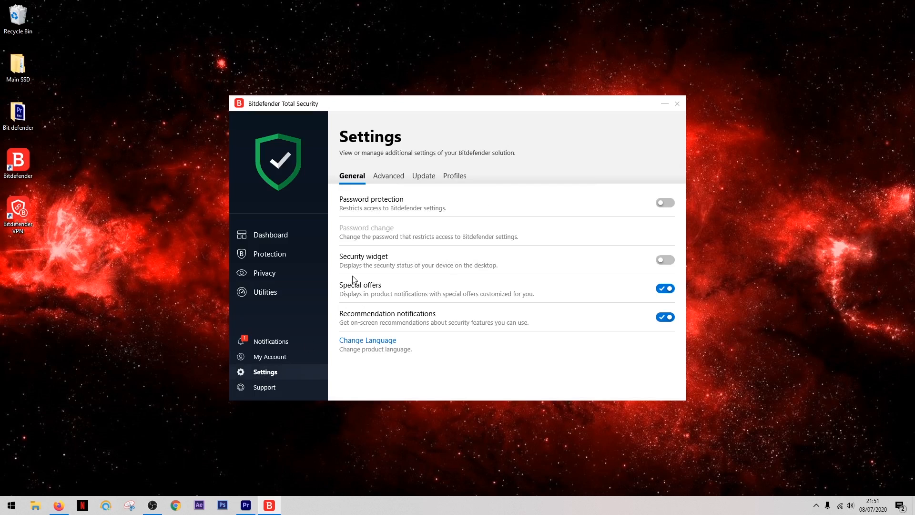
{"action": "mouse_move", "coordinate": [371, 190]}
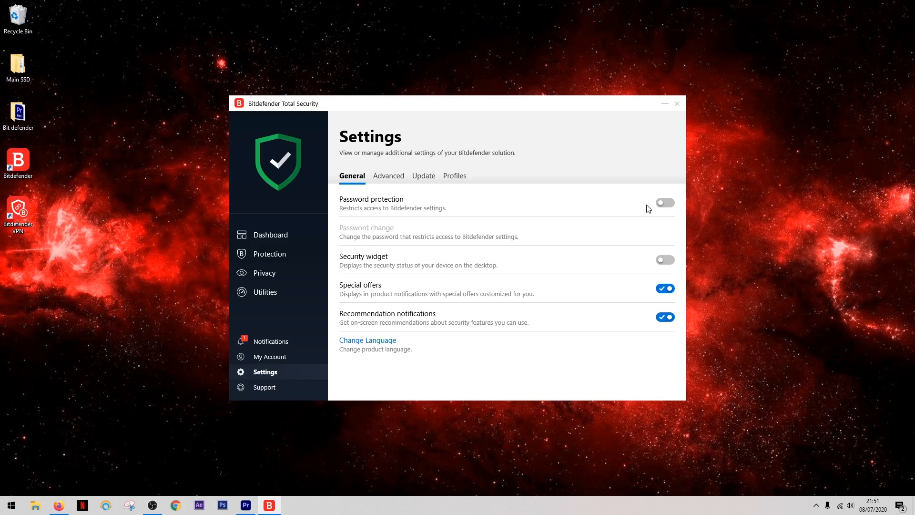
{"action": "left_click", "coordinate": [664, 202]}
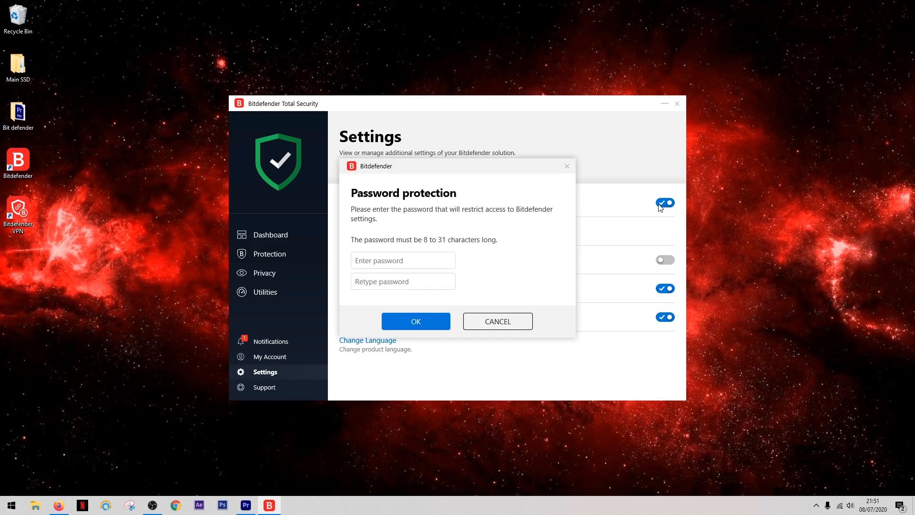
{"action": "mouse_move", "coordinate": [512, 224]}
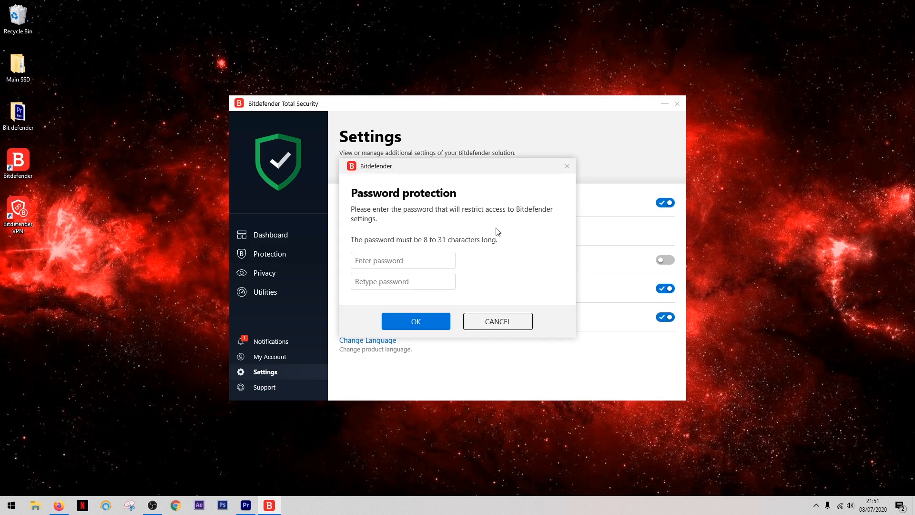
{"action": "mouse_move", "coordinate": [495, 240]}
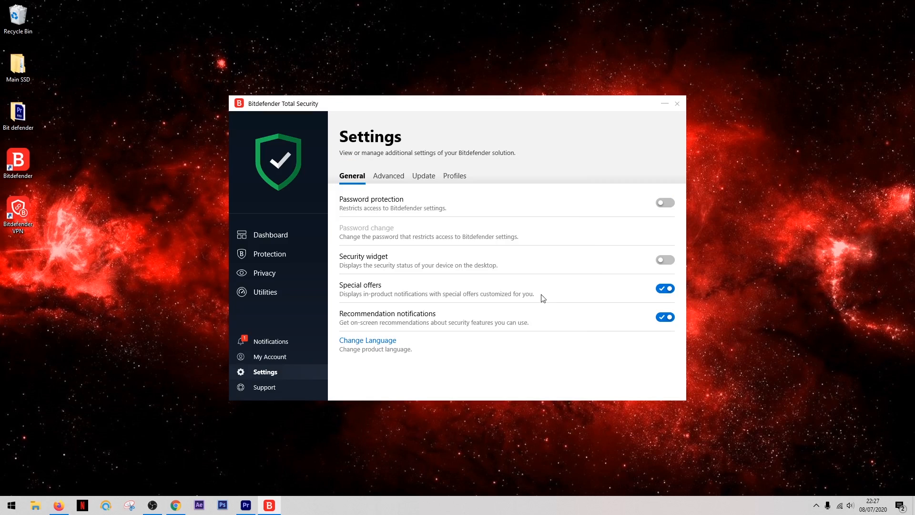
{"action": "mouse_move", "coordinate": [299, 319]}
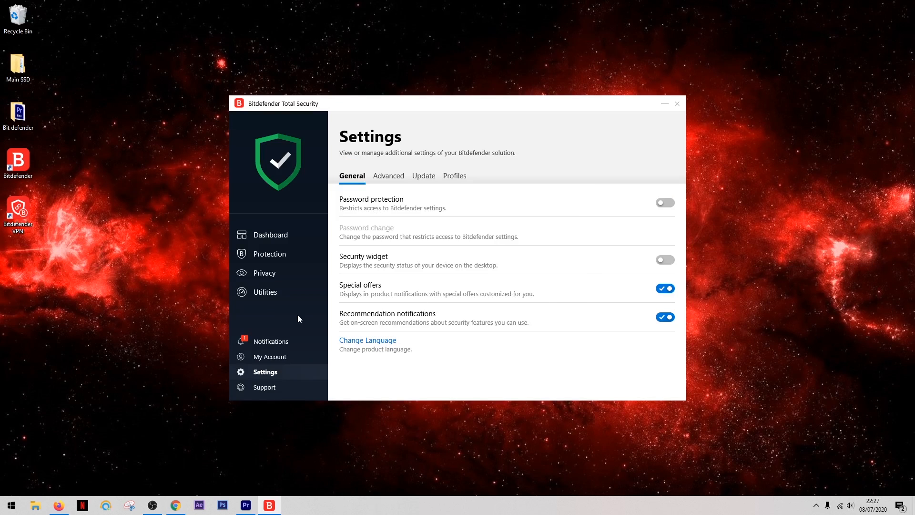
Go back to the Utilities page with its optimizer cards.
{"action": "left_click", "coordinate": [265, 291]}
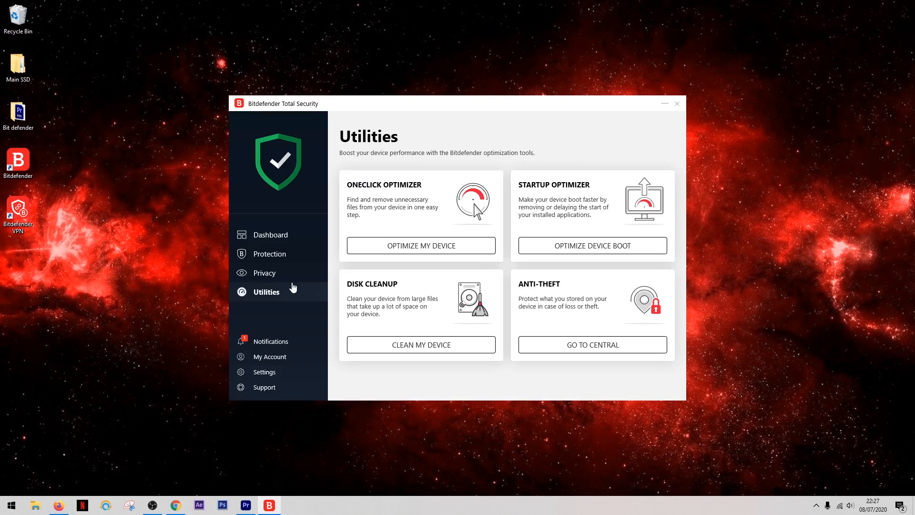
{"action": "mouse_move", "coordinate": [369, 286]}
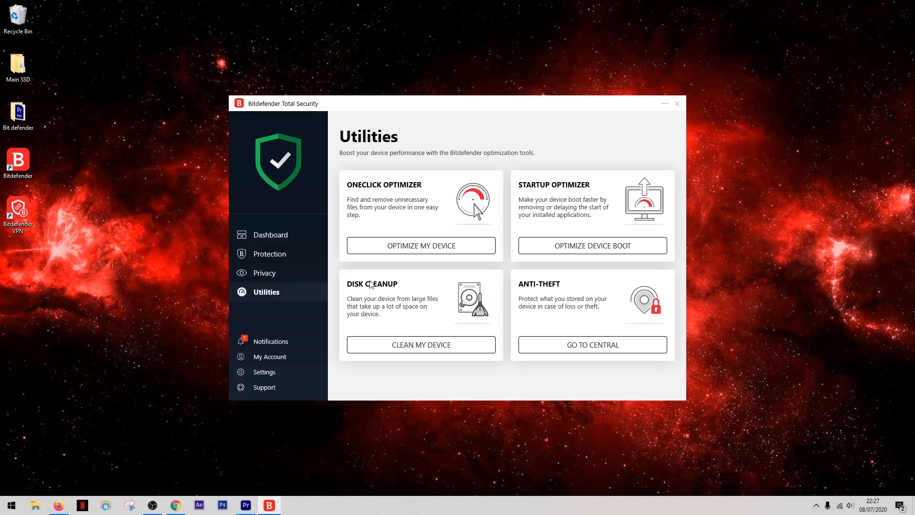
{"action": "mouse_move", "coordinate": [501, 275]}
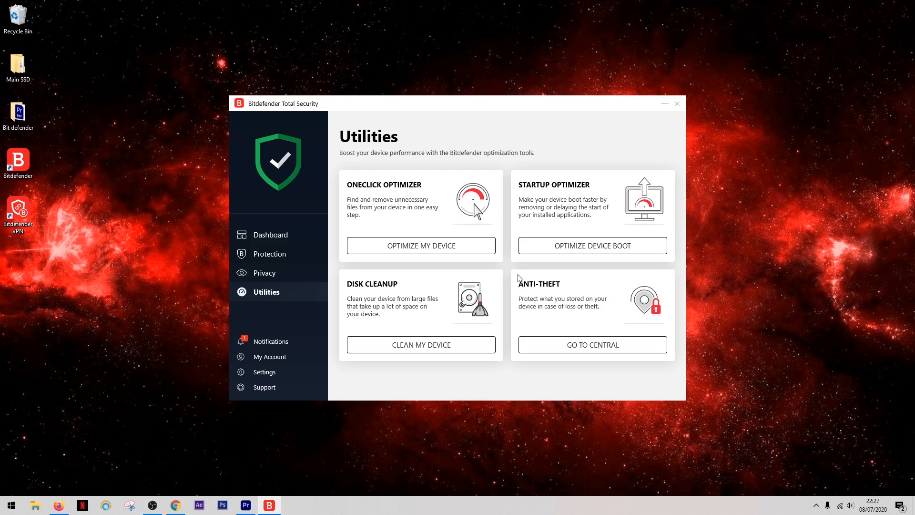
{"action": "mouse_move", "coordinate": [590, 260]}
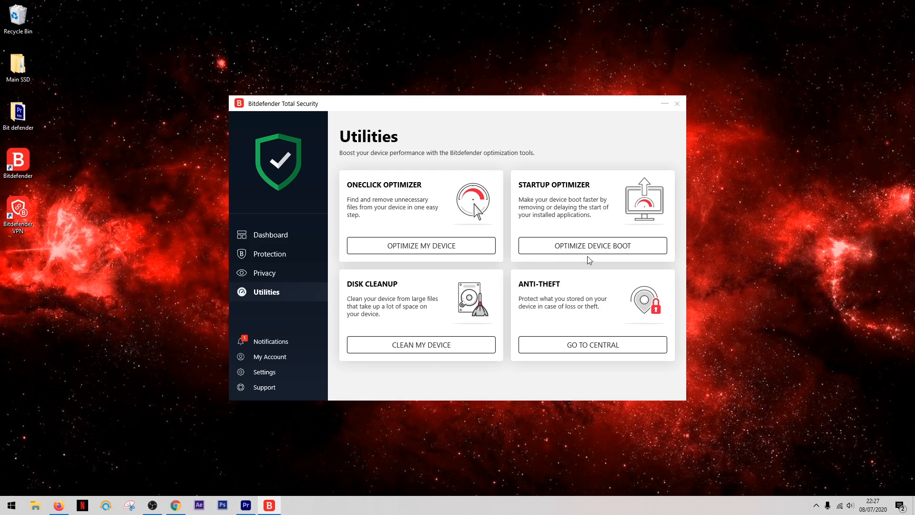
{"action": "mouse_move", "coordinate": [592, 244]}
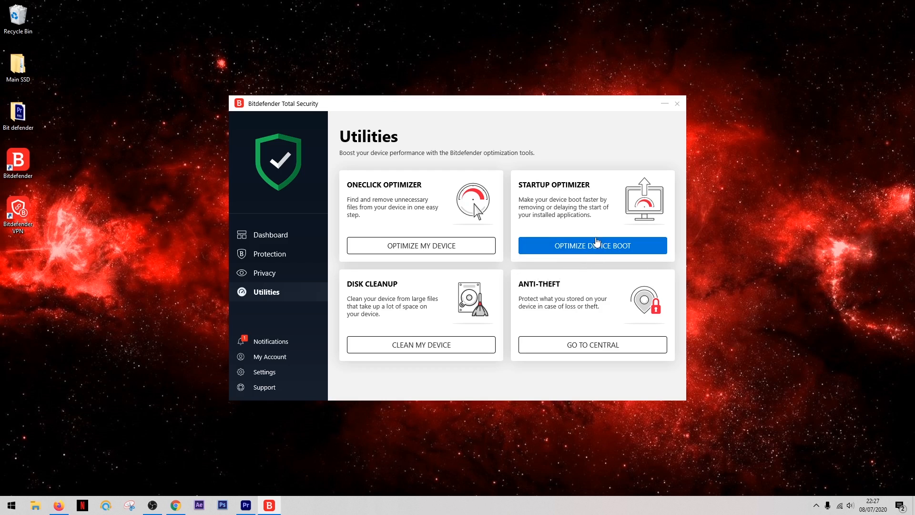
{"action": "mouse_move", "coordinate": [559, 227]}
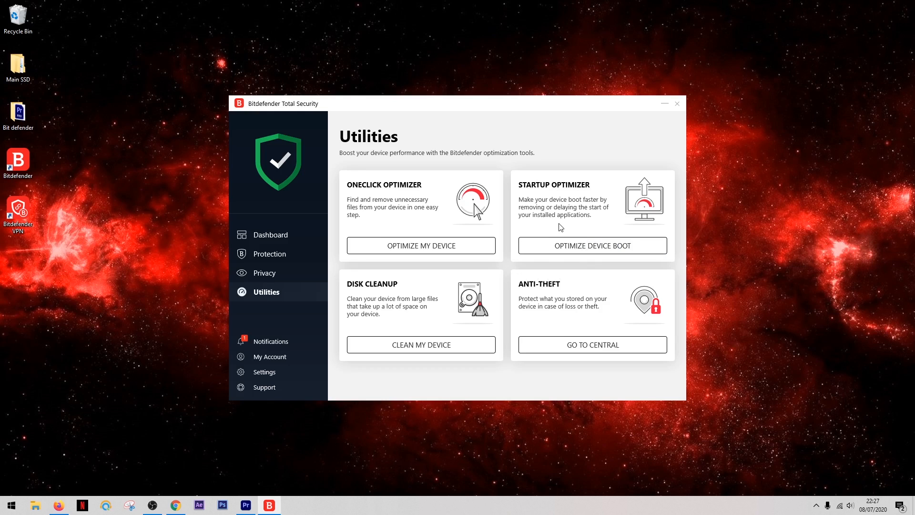
{"action": "mouse_move", "coordinate": [314, 262]}
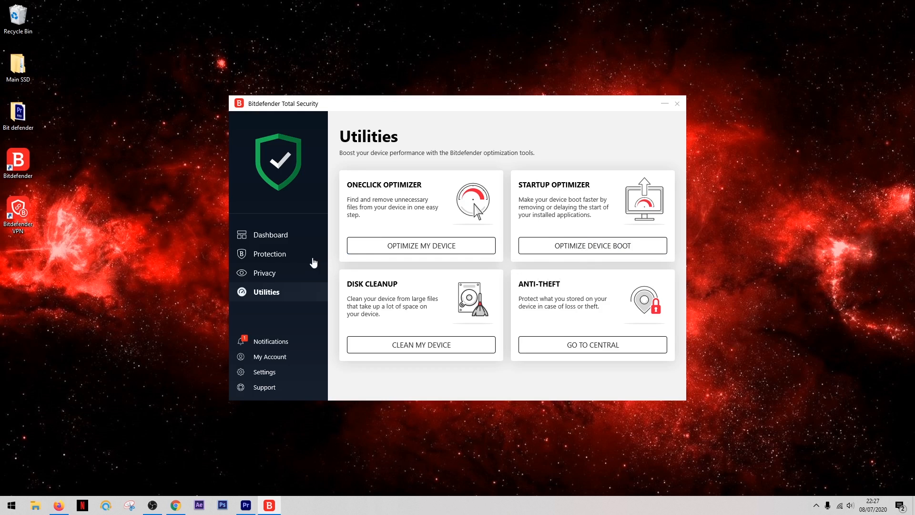
Configure Parental Advisor from Privacy, opening Bitdefender Central's add-a-child Parental Control page.
{"action": "left_click", "coordinate": [264, 272]}
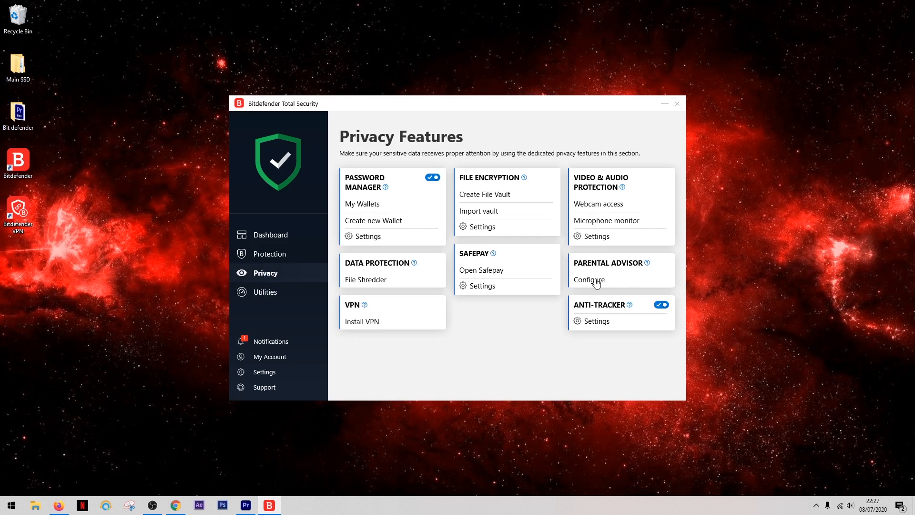
{"action": "left_click", "coordinate": [589, 280]}
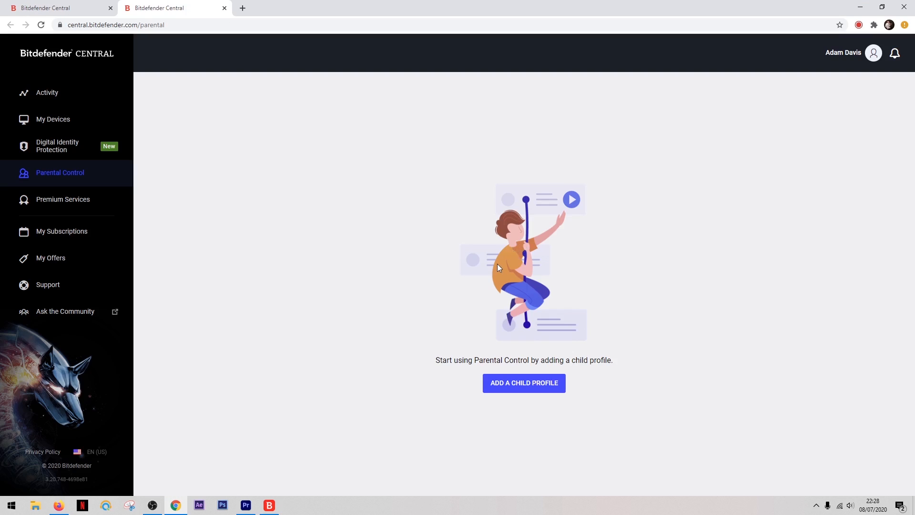
{"action": "mouse_move", "coordinate": [403, 384]}
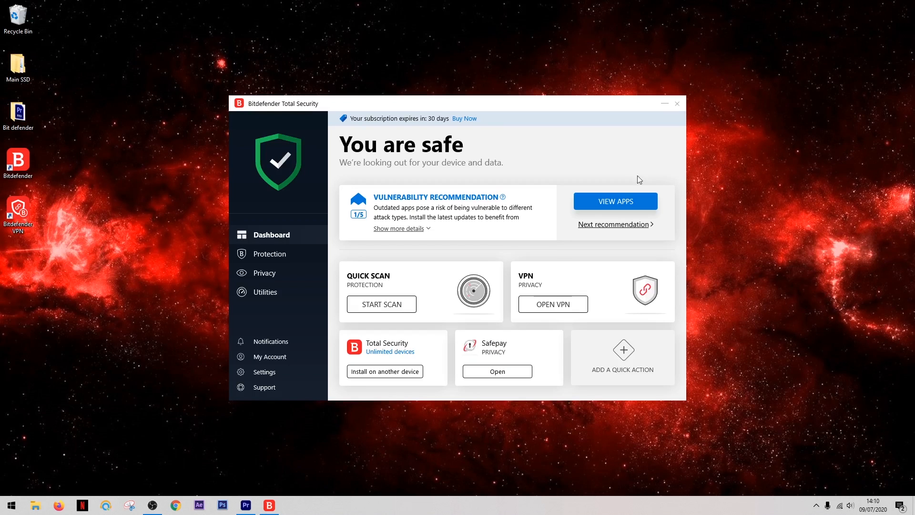
{"action": "mouse_move", "coordinate": [476, 302]}
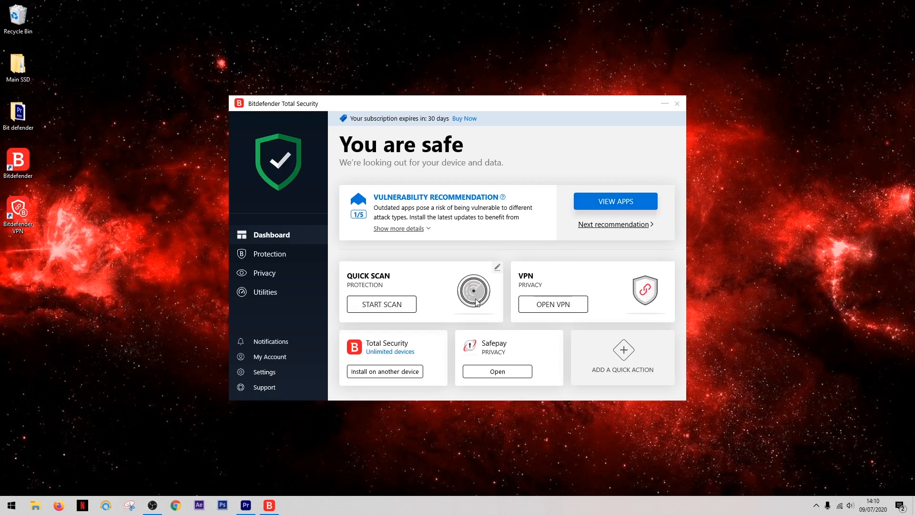
{"action": "mouse_move", "coordinate": [491, 322]}
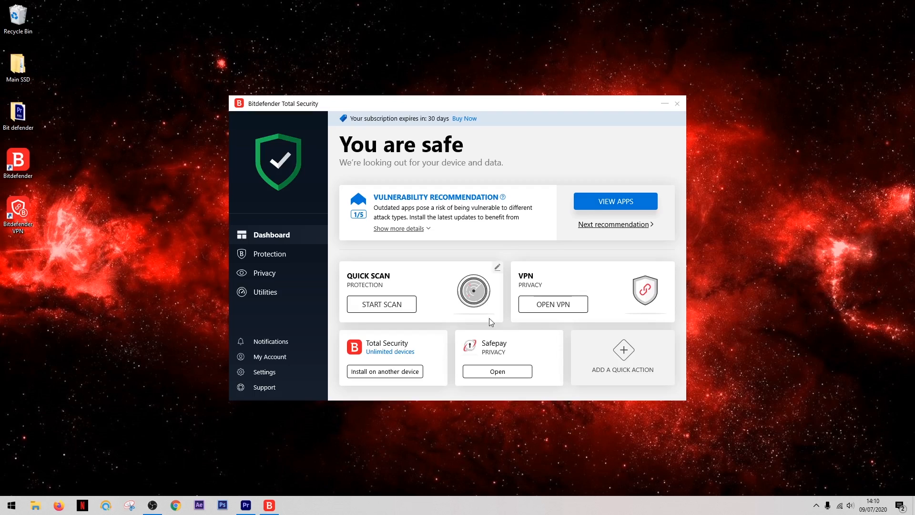
{"action": "mouse_move", "coordinate": [512, 329]}
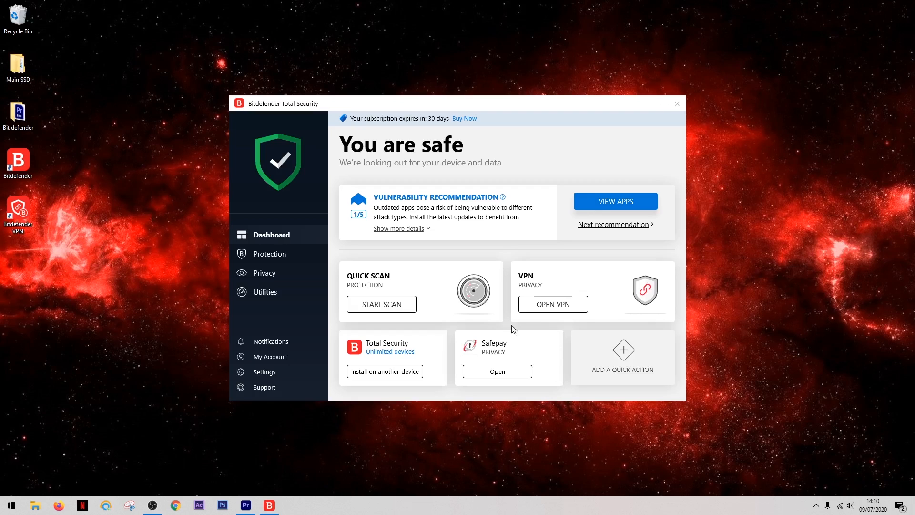
{"action": "mouse_move", "coordinate": [446, 320]}
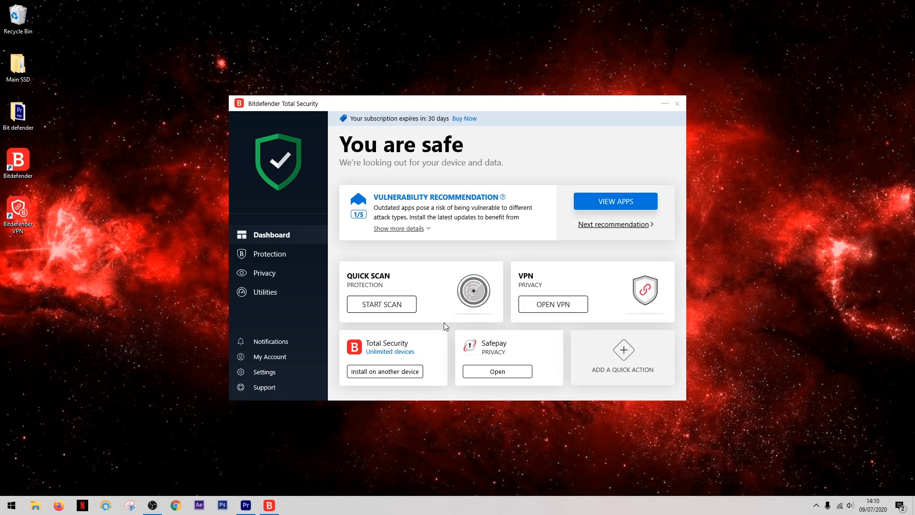
{"action": "mouse_move", "coordinate": [456, 339]}
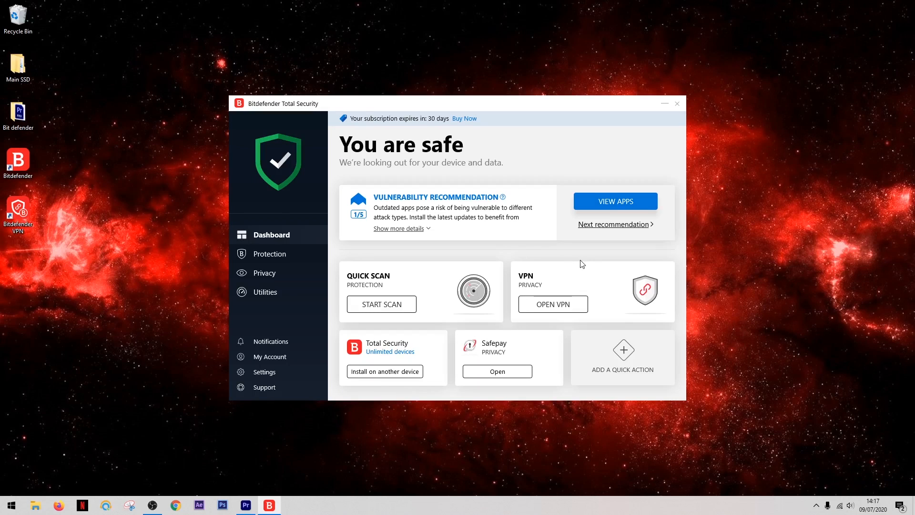
{"action": "mouse_move", "coordinate": [586, 262]}
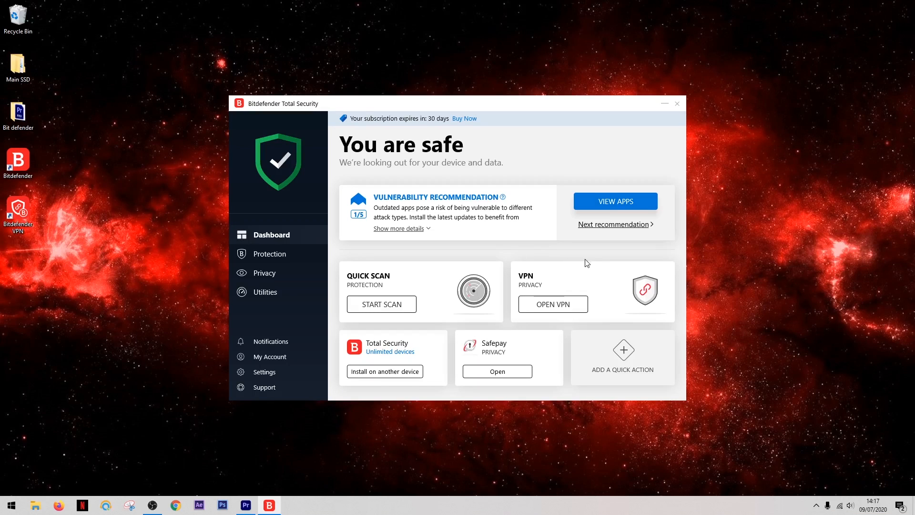
{"action": "mouse_move", "coordinate": [497, 259]}
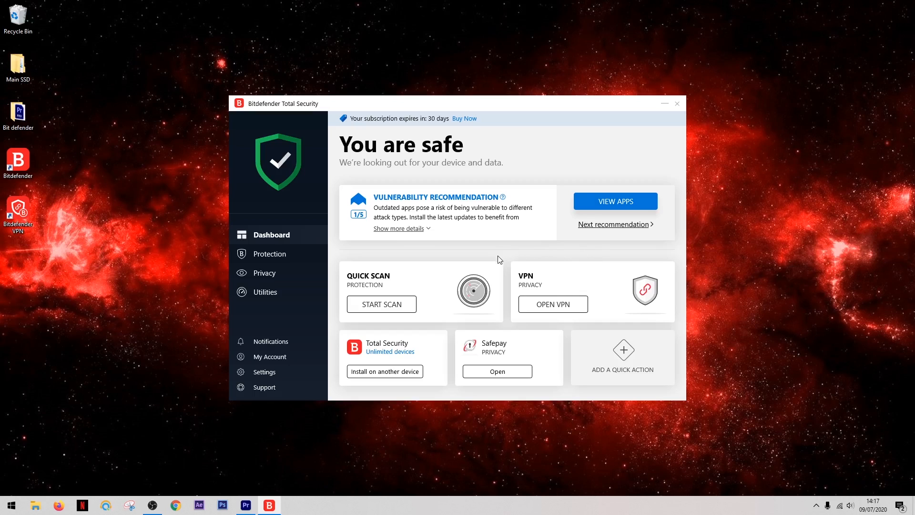
{"action": "mouse_move", "coordinate": [465, 232]}
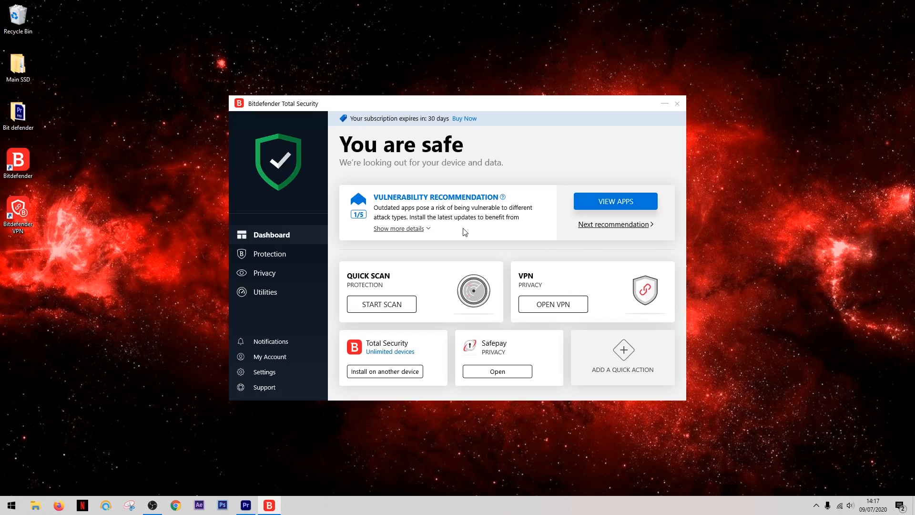
{"action": "mouse_move", "coordinate": [522, 228]}
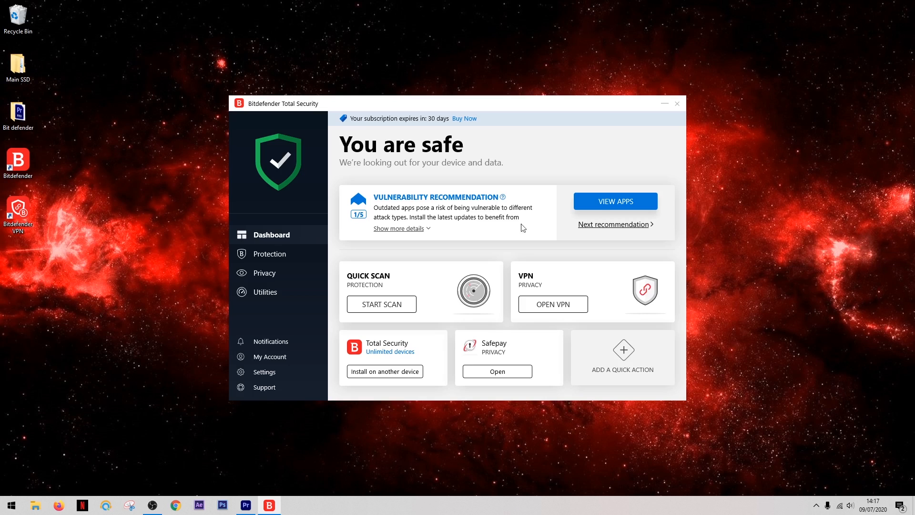
Check the outdated-apps result, then view the account with a weak Windows password.
{"action": "left_click", "coordinate": [615, 200]}
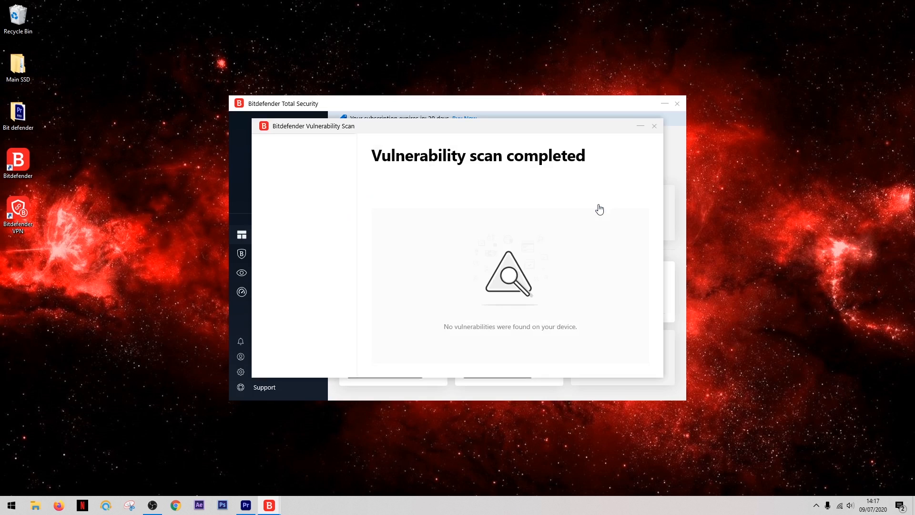
{"action": "mouse_move", "coordinate": [486, 249]}
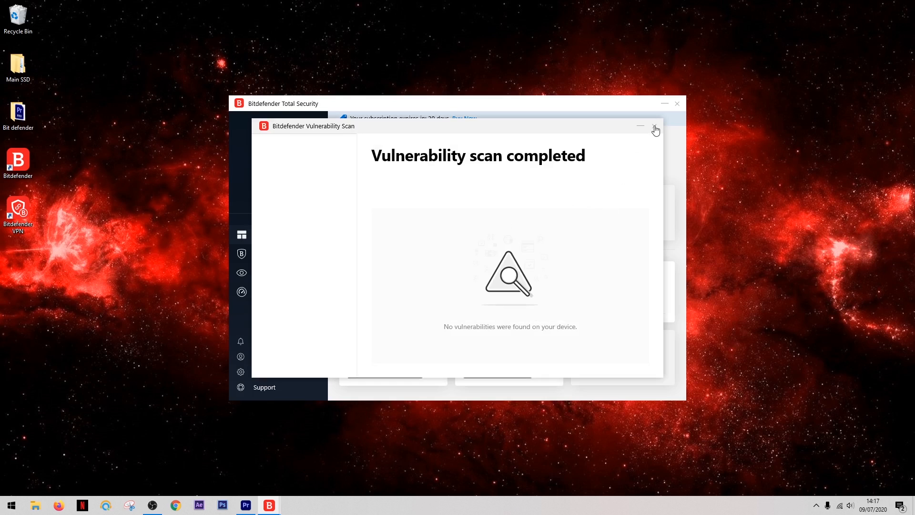
{"action": "left_click", "coordinate": [655, 128]}
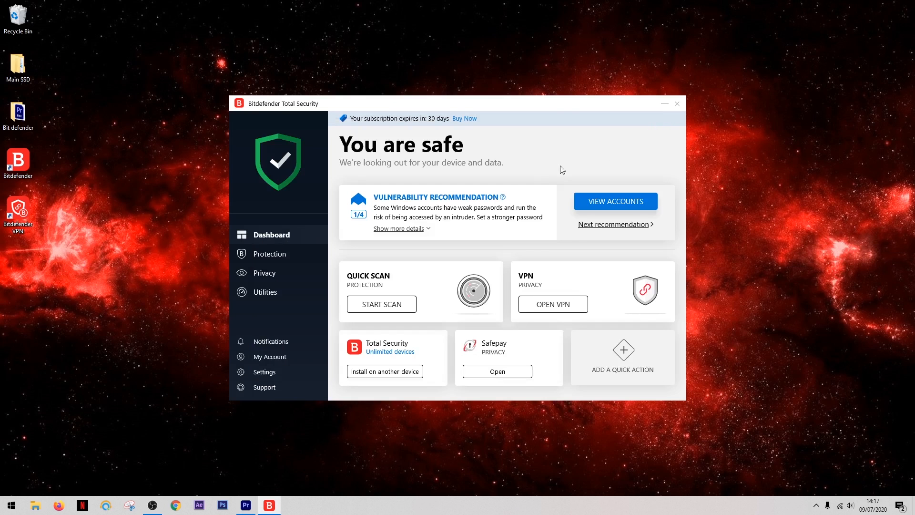
{"action": "mouse_move", "coordinate": [464, 213]}
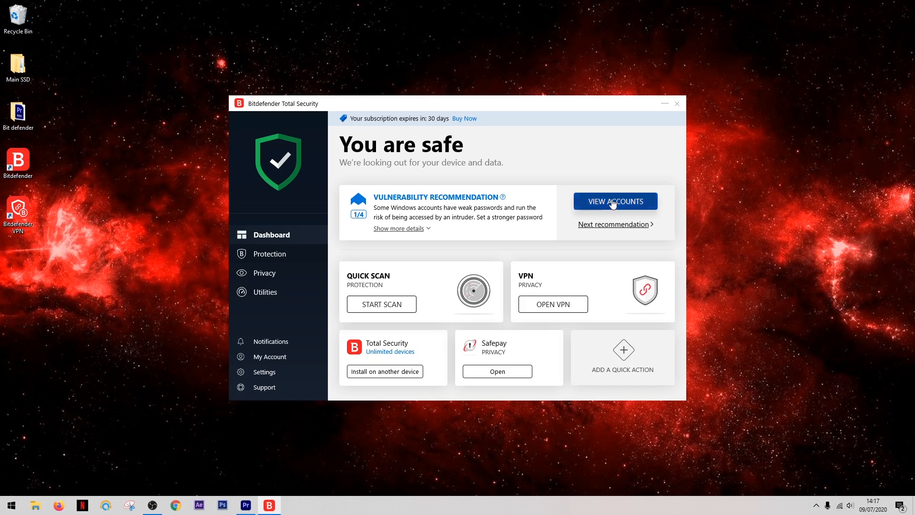
{"action": "left_click", "coordinate": [614, 200]}
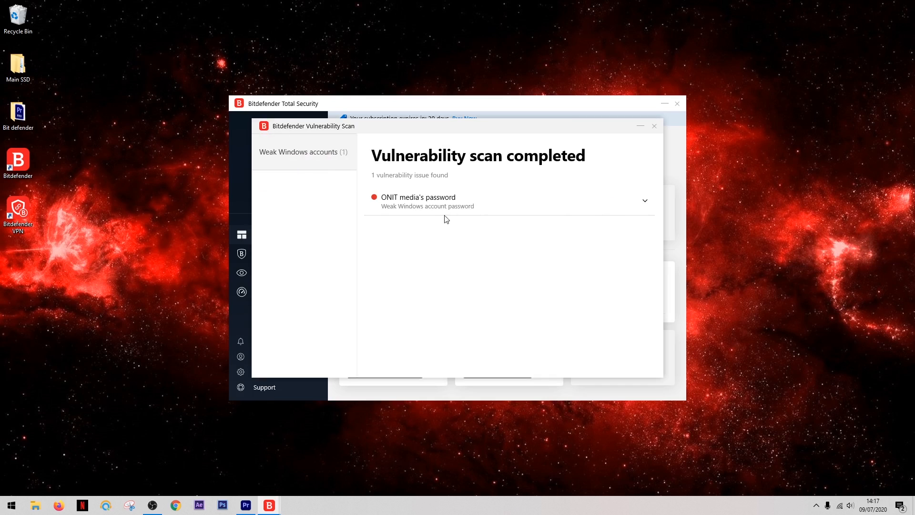
{"action": "mouse_move", "coordinate": [491, 206]}
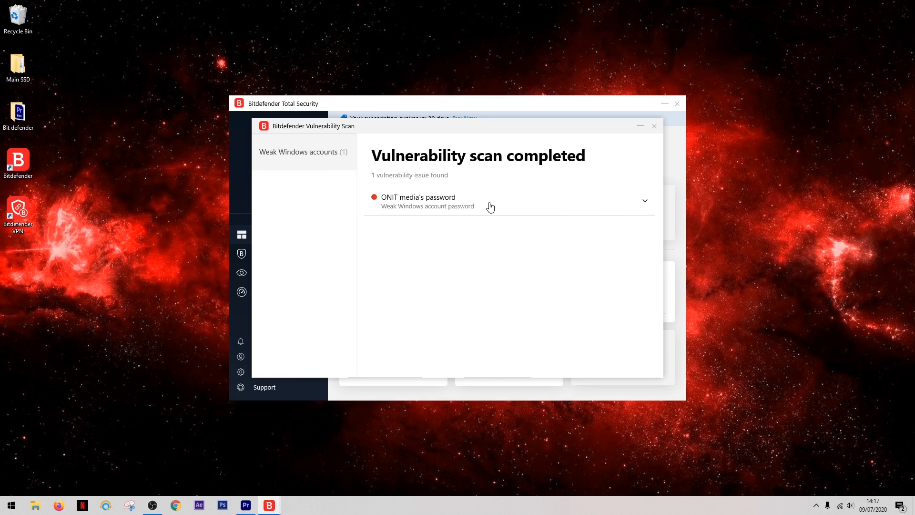
Inspect the high-risk Critical Windows Update finding, then close the Vulnerability Scan window.
{"action": "left_click", "coordinate": [654, 125]}
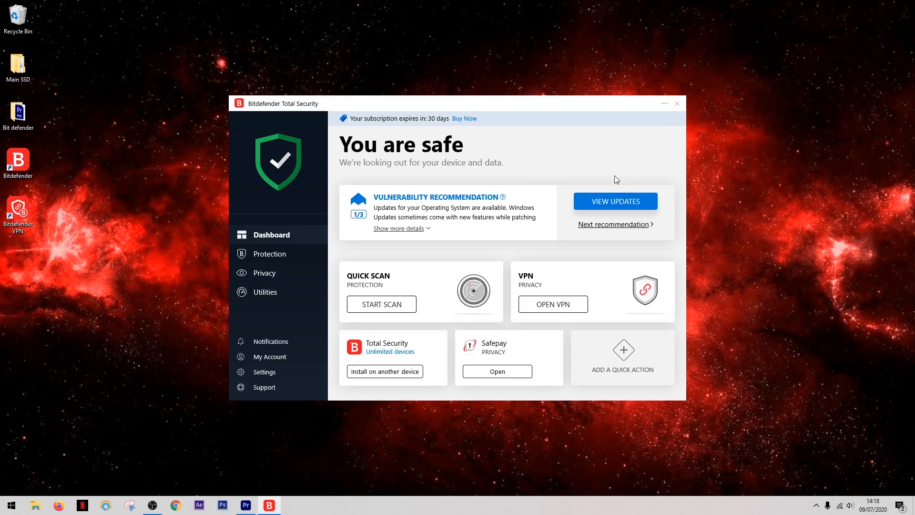
{"action": "left_click", "coordinate": [614, 201]}
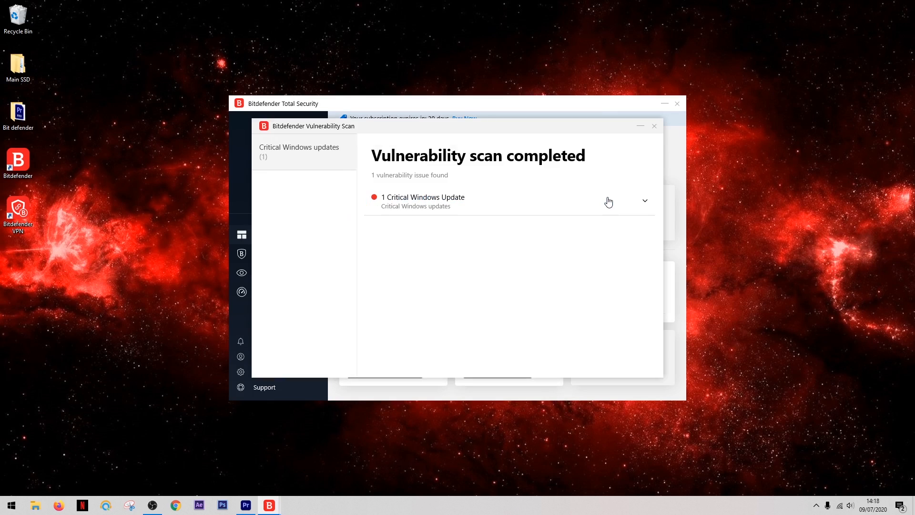
{"action": "mouse_move", "coordinate": [566, 189]}
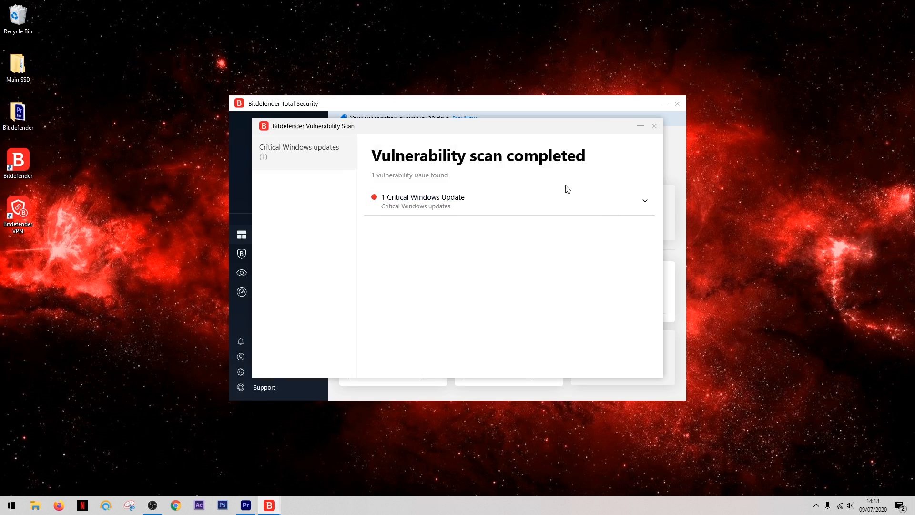
{"action": "mouse_move", "coordinate": [644, 207]}
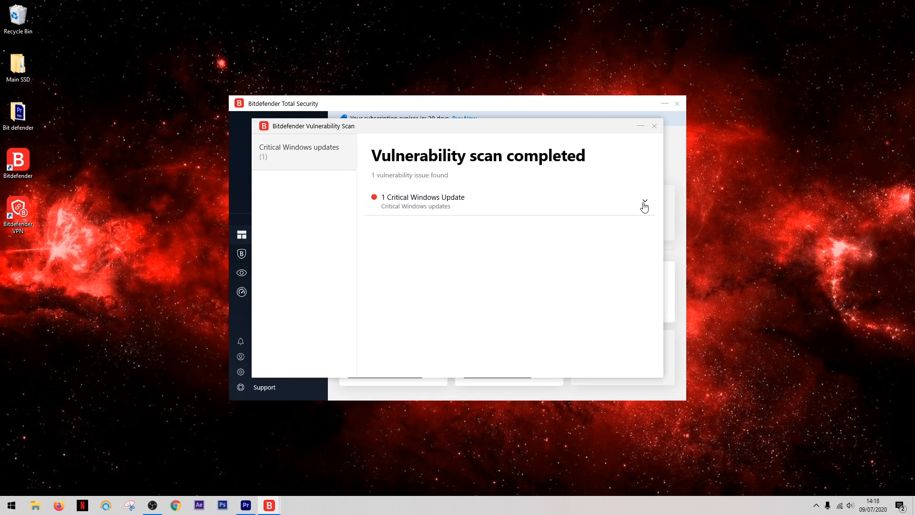
{"action": "left_click", "coordinate": [644, 203]}
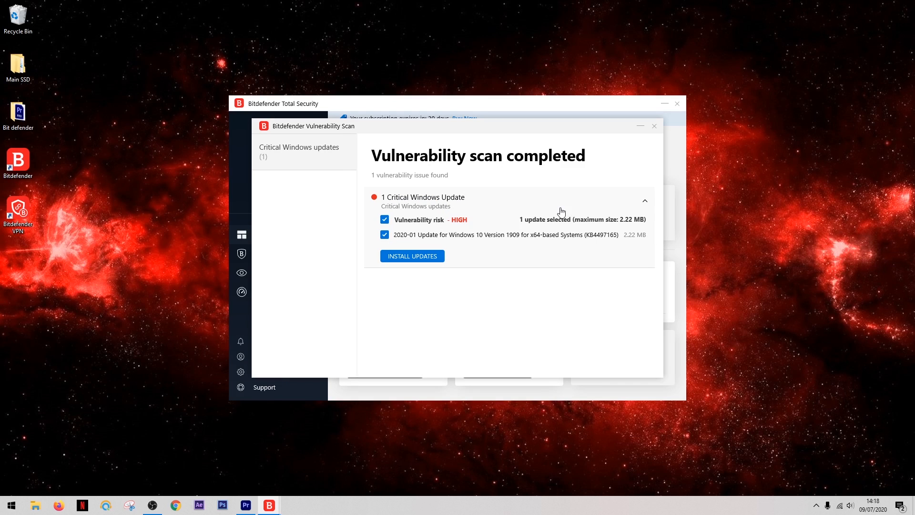
{"action": "mouse_move", "coordinate": [656, 129]}
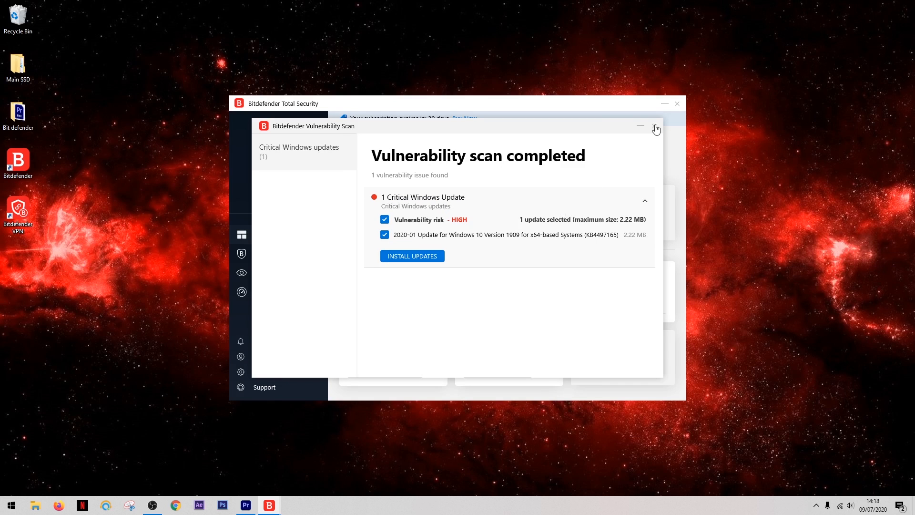
{"action": "left_click", "coordinate": [655, 126]}
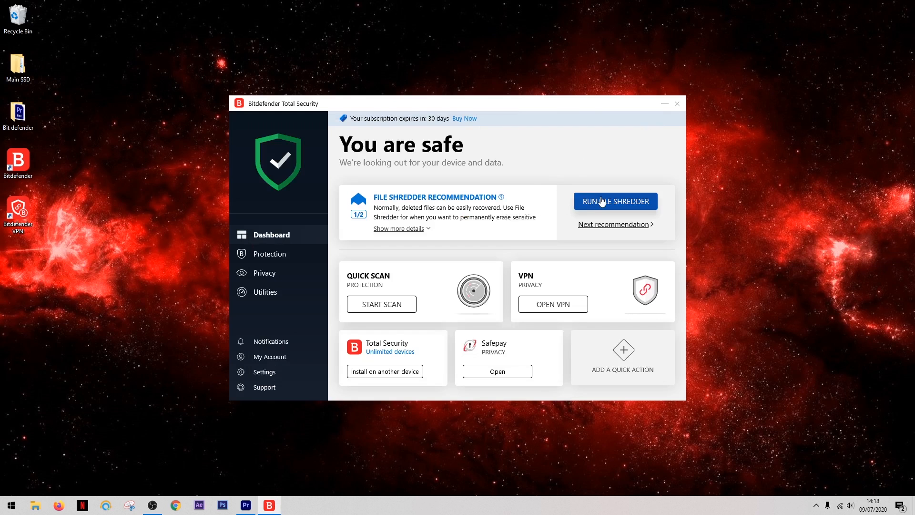
Open the File Shredder introduction from the dashboard and close it again.
{"action": "left_click", "coordinate": [614, 201]}
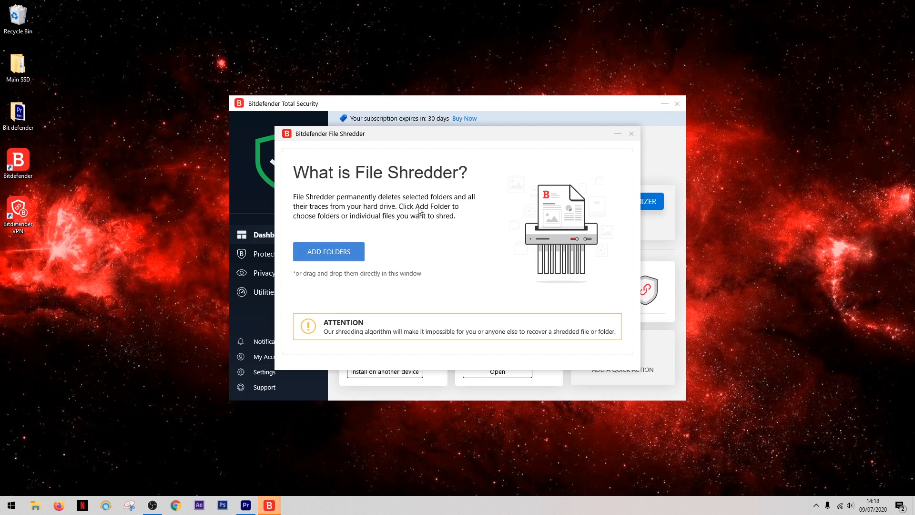
{"action": "mouse_move", "coordinate": [476, 218]}
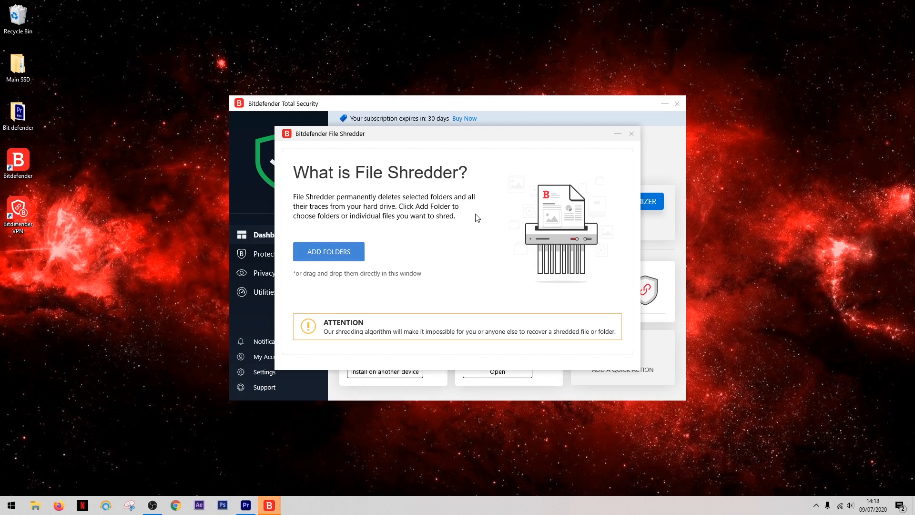
{"action": "mouse_move", "coordinate": [609, 172]}
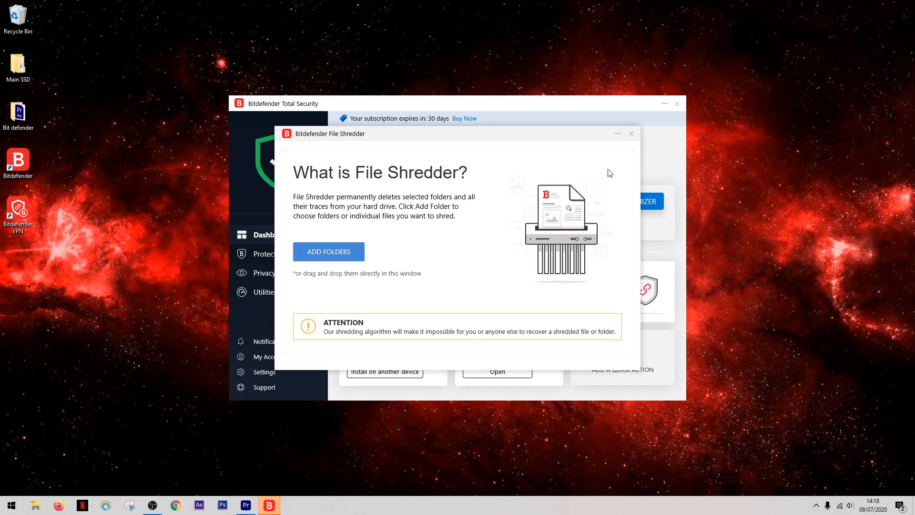
{"action": "left_click", "coordinate": [631, 133]}
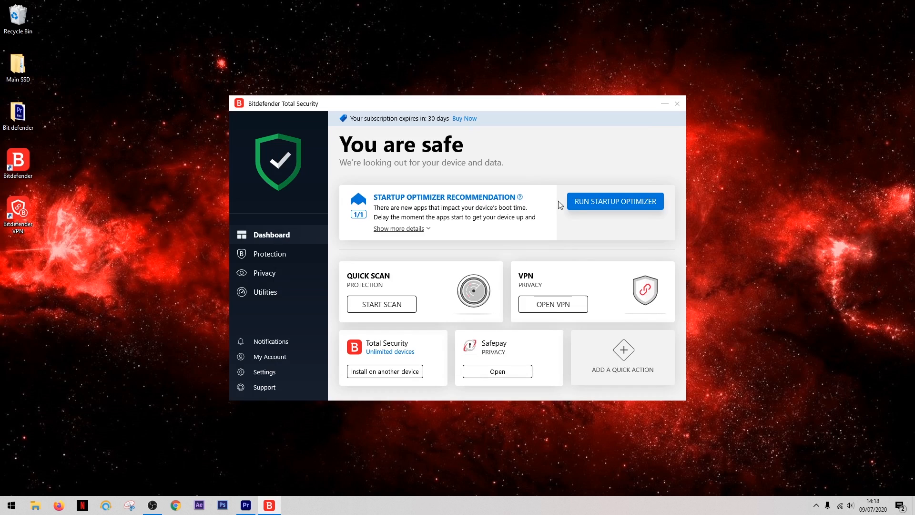
Run the Startup Optimizer, showing 1:14 min boot time and apps like Adobe Creative Cloud.
{"action": "left_click", "coordinate": [614, 201]}
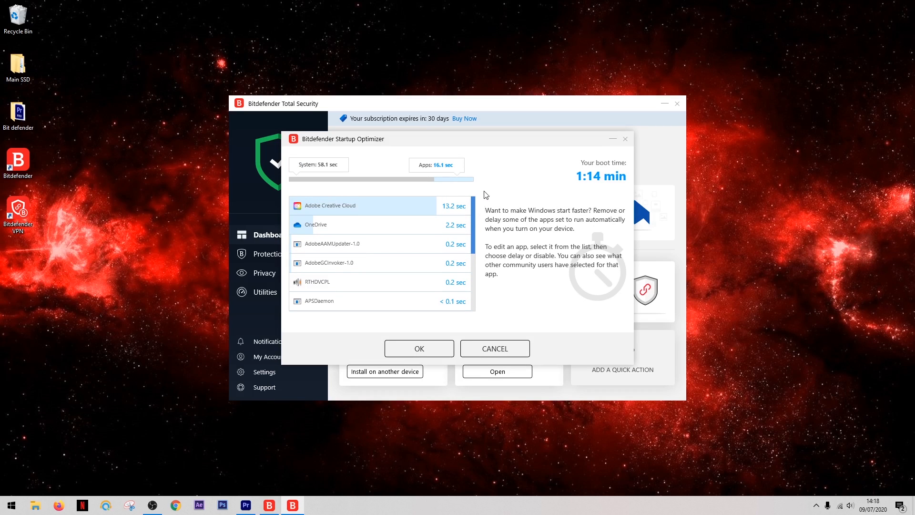
{"action": "mouse_move", "coordinate": [489, 193]}
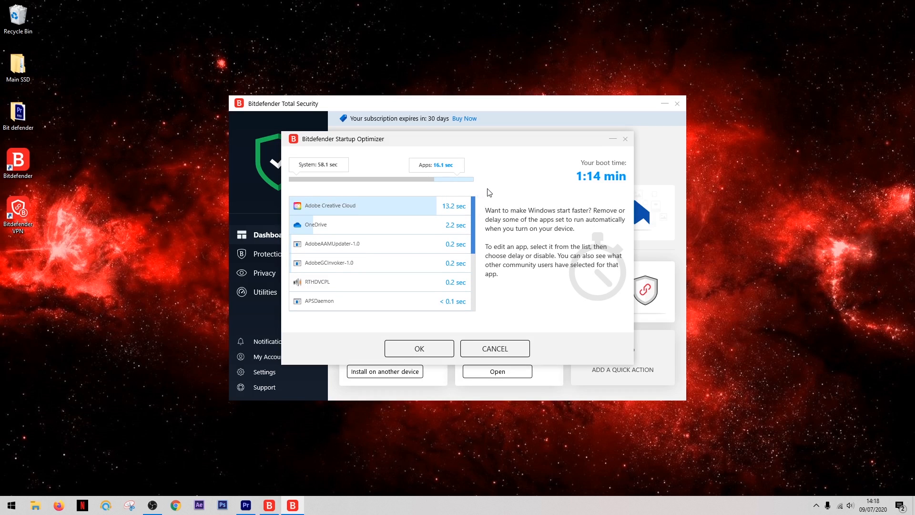
{"action": "mouse_move", "coordinate": [504, 200]}
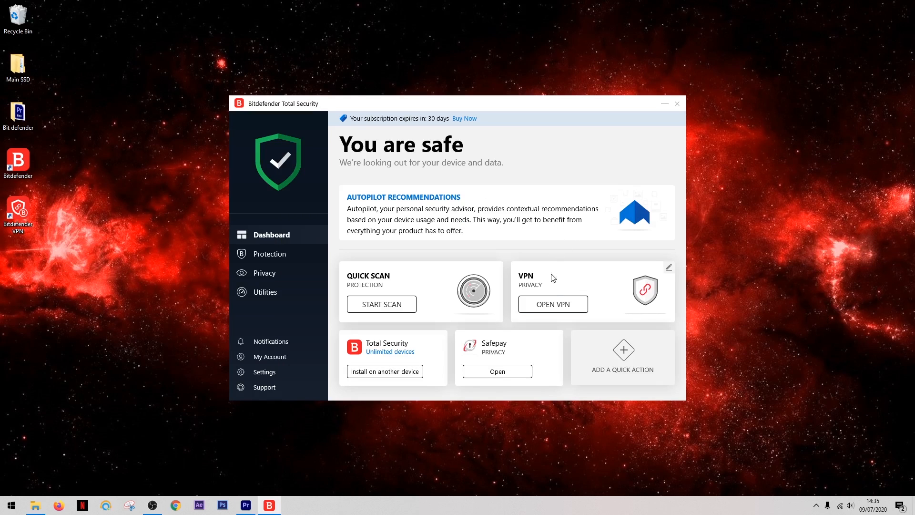
Launch Bitdefender VPN, start connecting, and pick a server from the location list.
{"action": "left_click", "coordinate": [551, 305]}
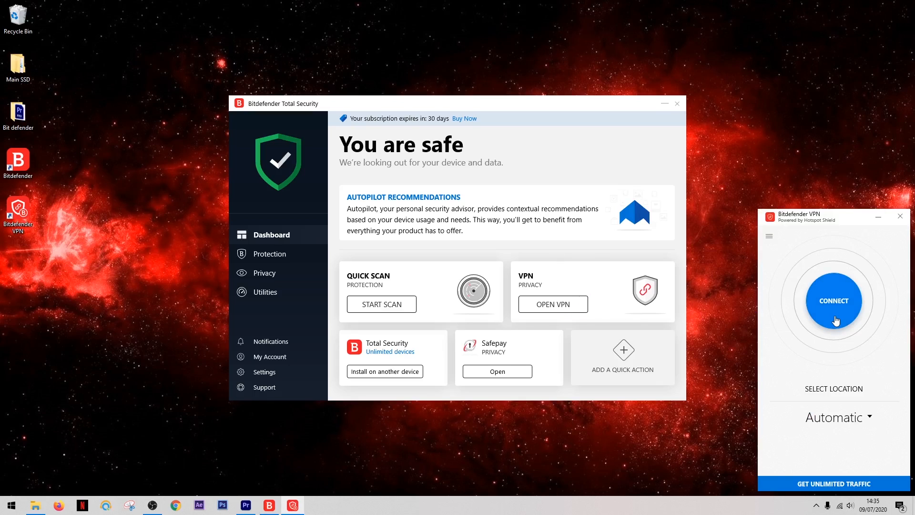
{"action": "left_click", "coordinate": [833, 301]}
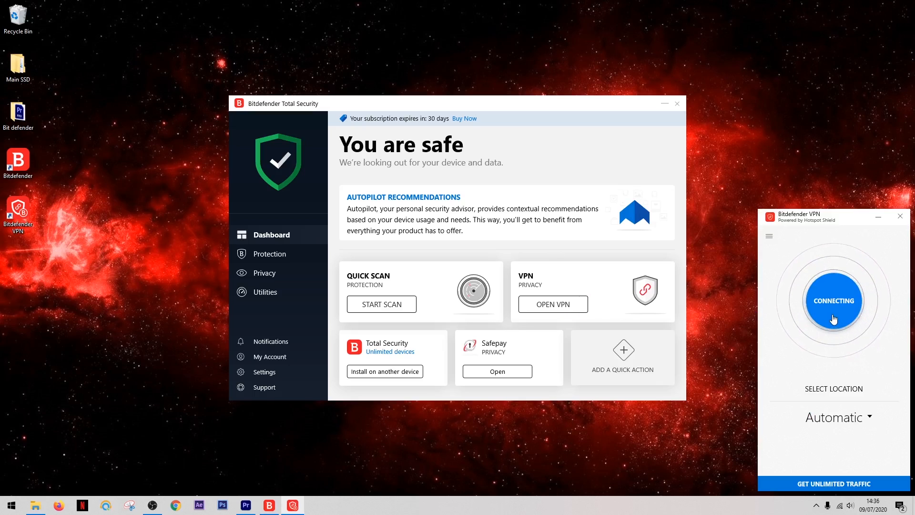
{"action": "mouse_move", "coordinate": [785, 315]}
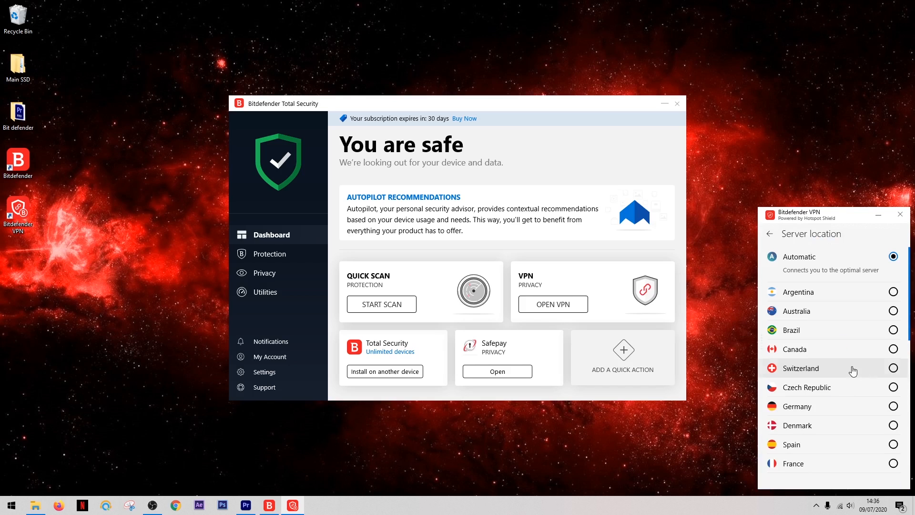
{"action": "left_click", "coordinate": [801, 368]}
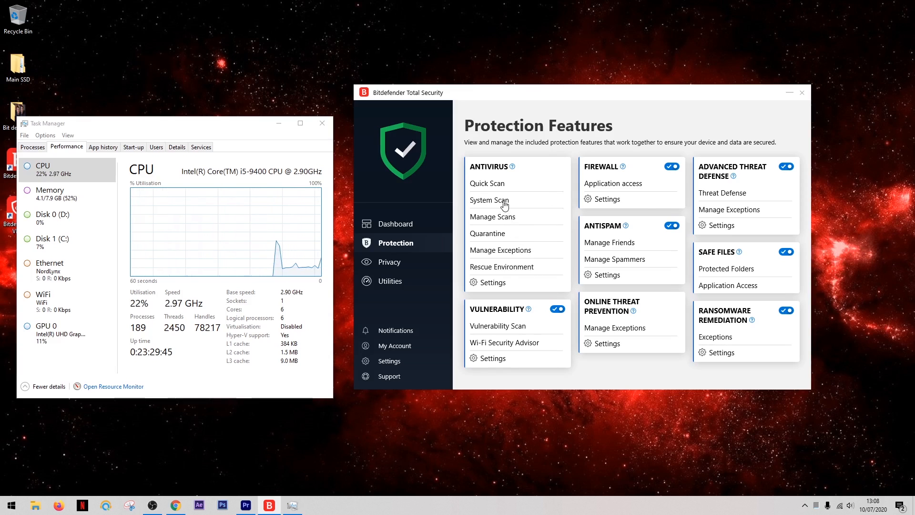
Launch a full System Scan from the Antivirus section of Protection Features.
{"action": "left_click", "coordinate": [489, 201]}
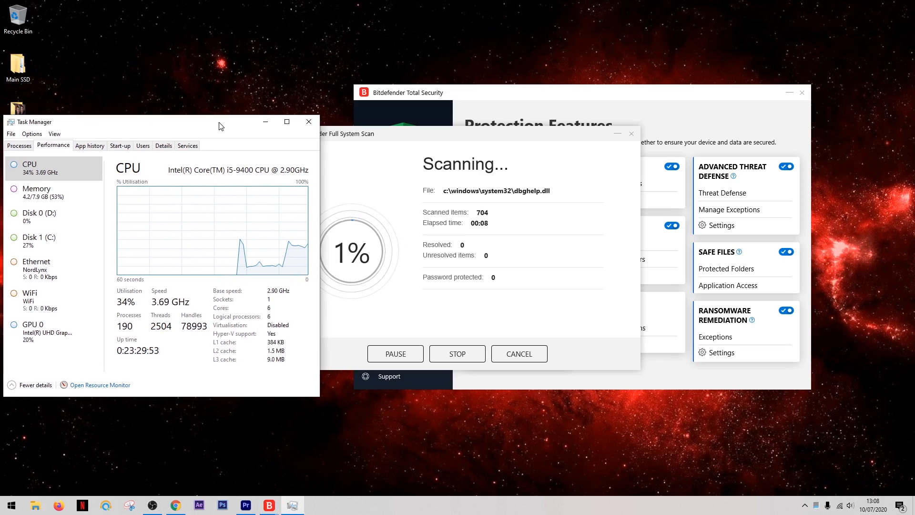
{"action": "mouse_move", "coordinate": [337, 160]}
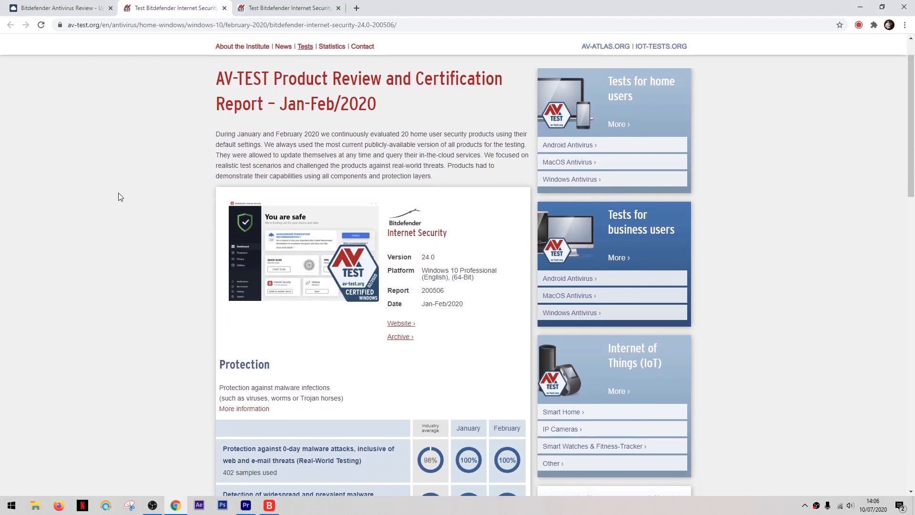
{"action": "scroll", "scroll_direction": "down", "scroll_amount": 3}
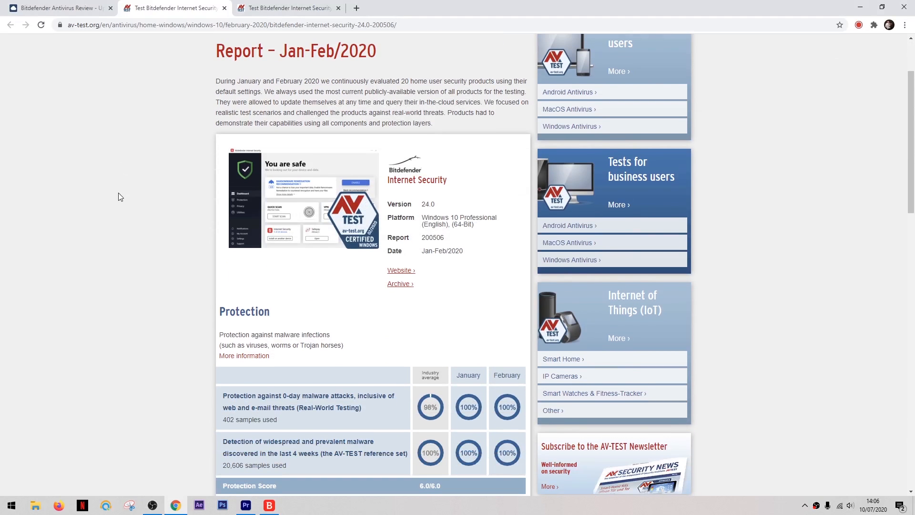
{"action": "scroll", "scroll_direction": "down", "scroll_amount": 3}
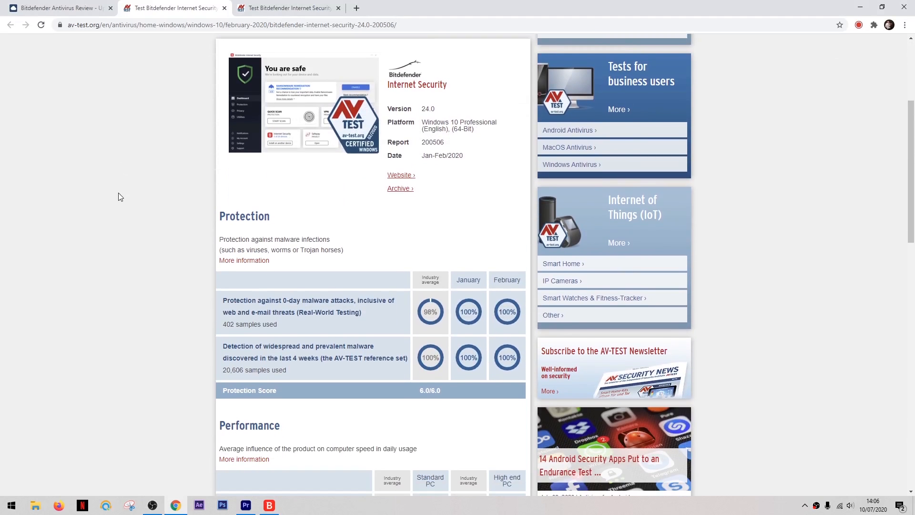
{"action": "scroll", "scroll_direction": "down", "scroll_amount": 3}
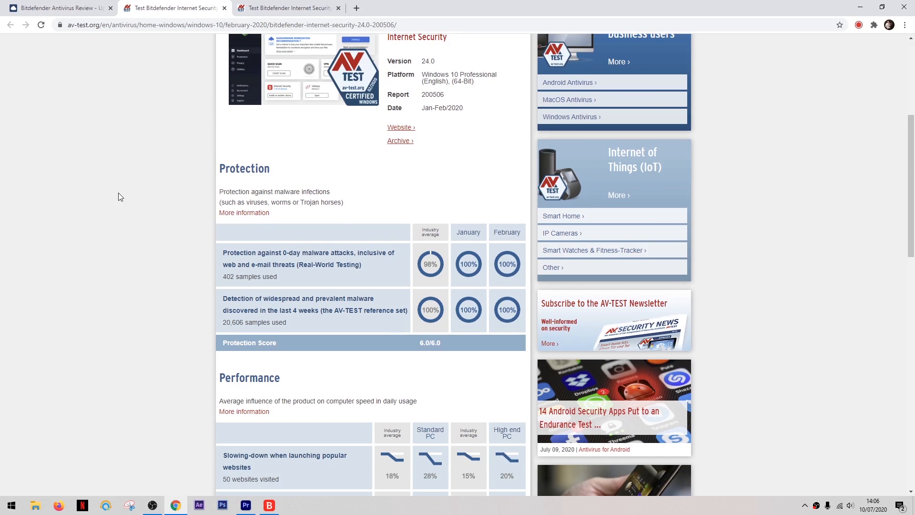
{"action": "scroll", "scroll_direction": "down", "scroll_amount": 3}
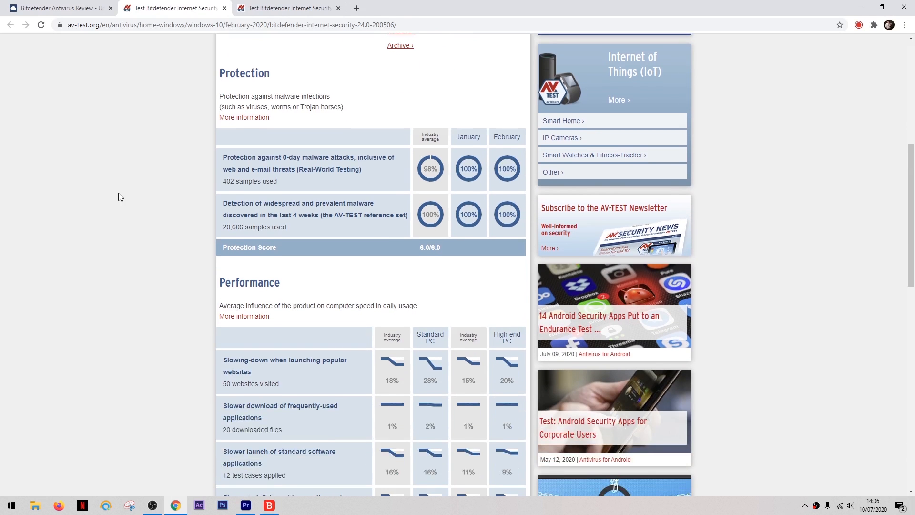
{"action": "scroll", "scroll_direction": "down", "scroll_amount": 3}
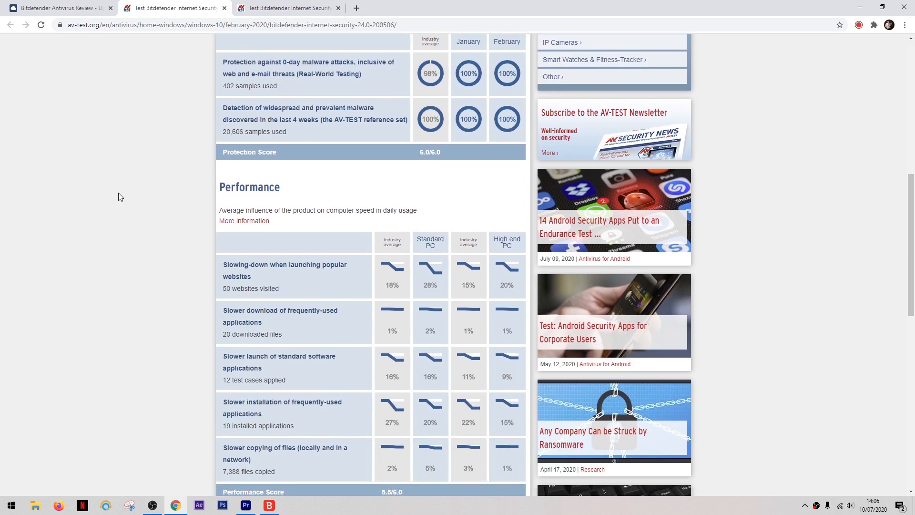
{"action": "scroll", "scroll_direction": "down", "scroll_amount": 3}
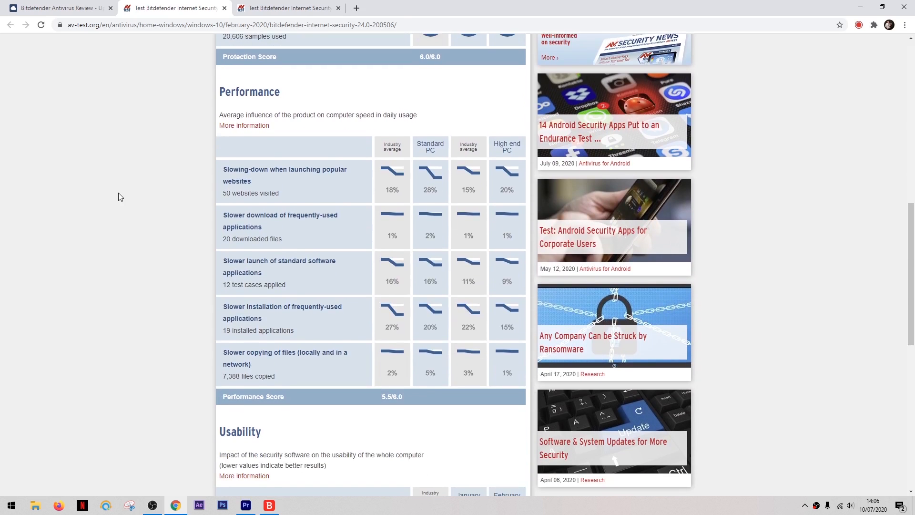
{"action": "scroll", "scroll_direction": "down", "scroll_amount": 3}
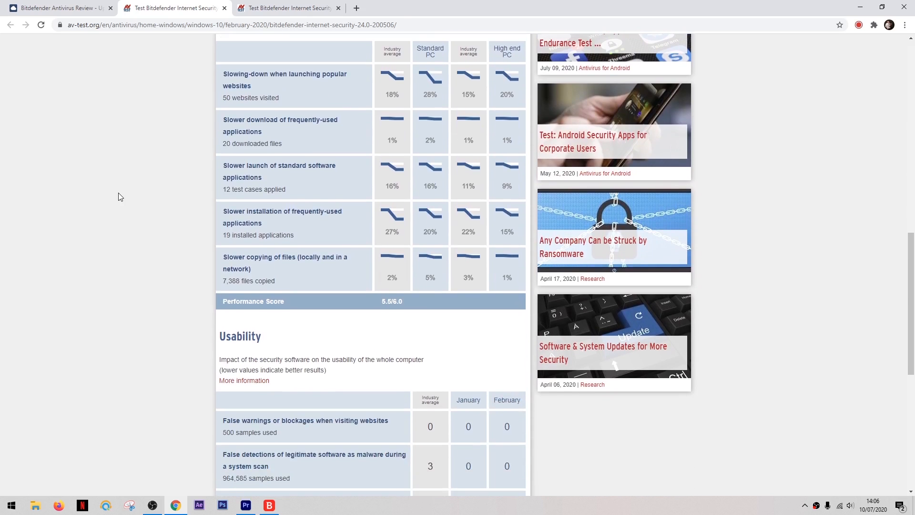
{"action": "scroll", "scroll_direction": "down", "scroll_amount": 3}
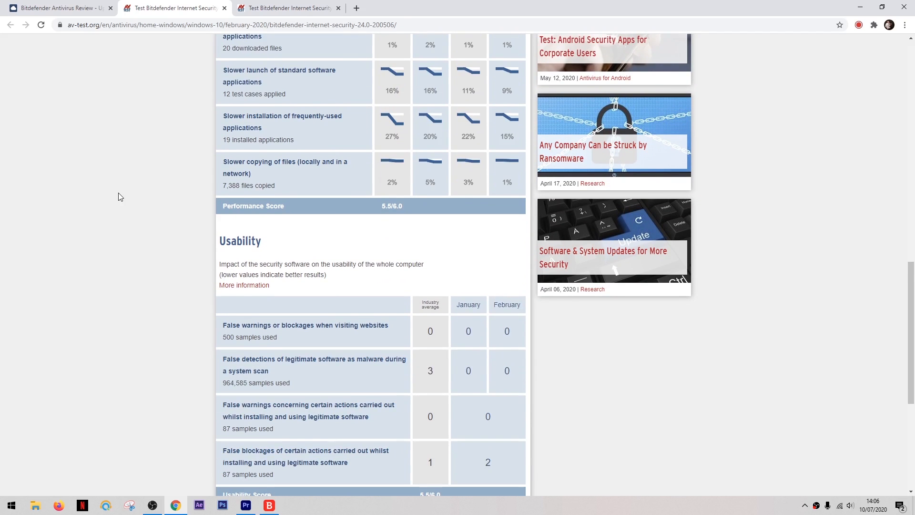
{"action": "scroll", "scroll_direction": "down", "scroll_amount": 3}
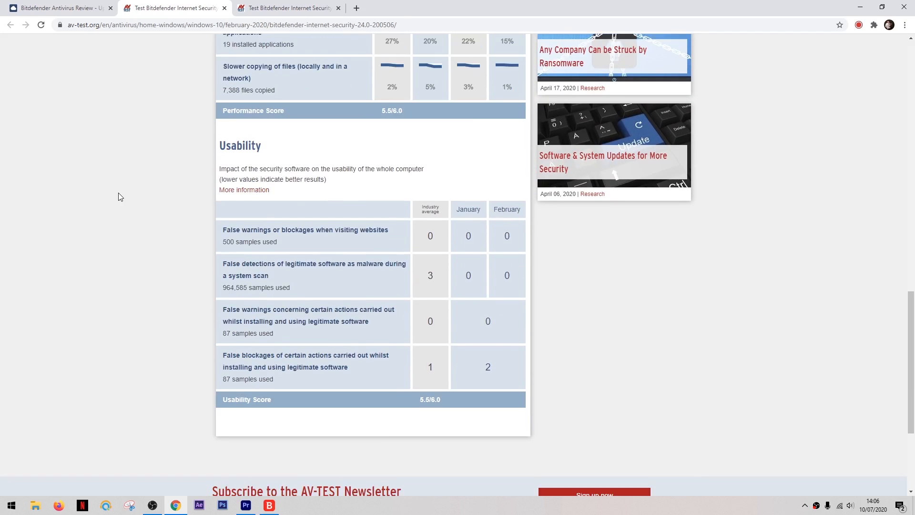
{"action": "scroll", "scroll_direction": "down", "scroll_amount": 3}
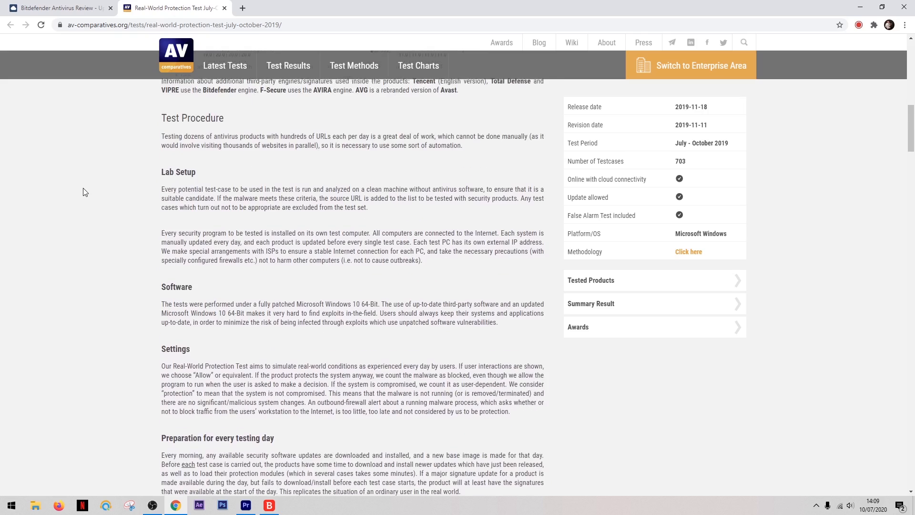
Scroll the AV-Comparatives July–October 2019 report past the false-positive tables to the Summary Result chart.
{"action": "scroll", "scroll_direction": "down", "scroll_amount": 3}
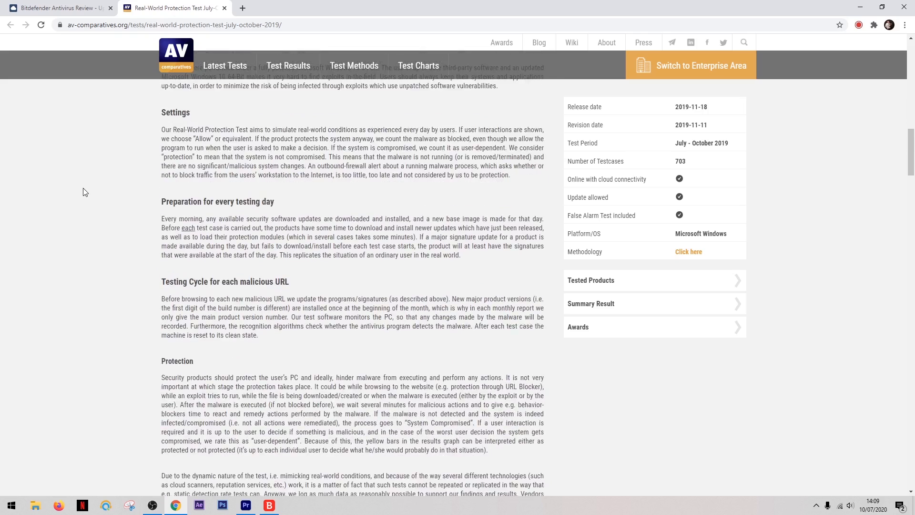
{"action": "scroll", "scroll_direction": "down", "scroll_amount": 3}
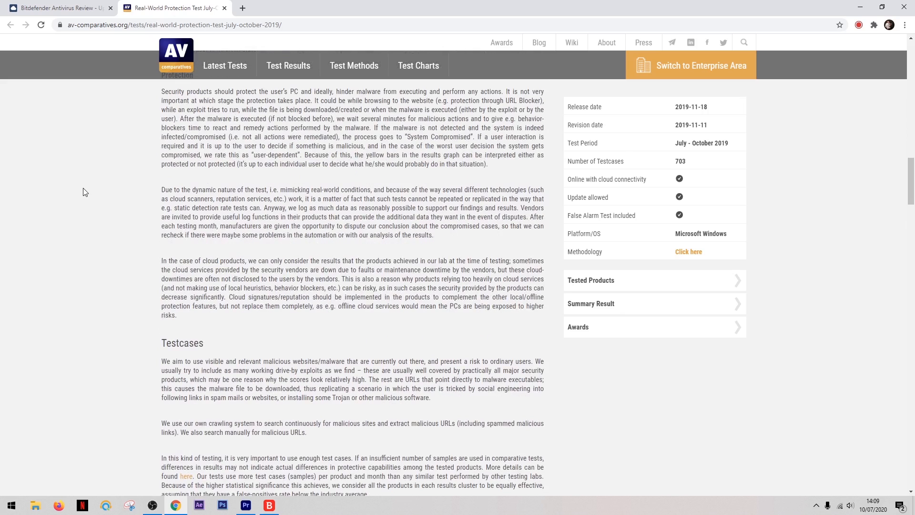
{"action": "scroll", "scroll_direction": "down", "scroll_amount": 3}
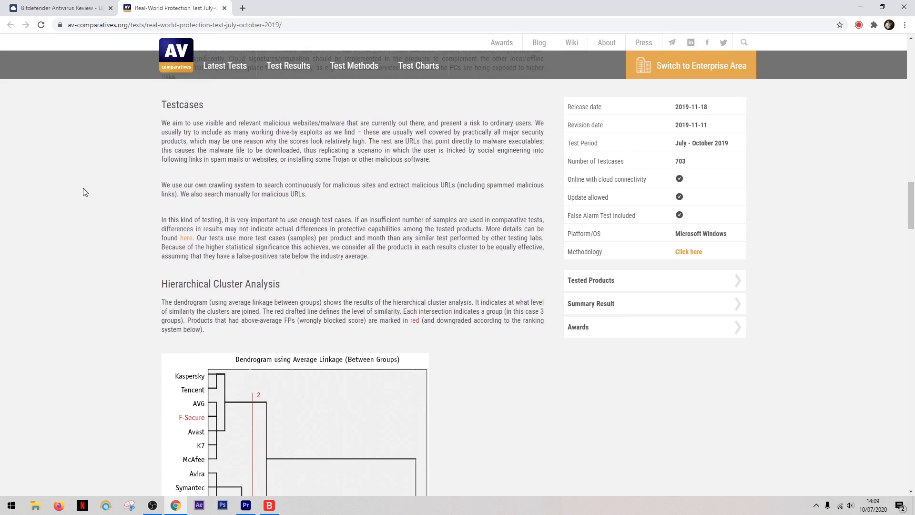
{"action": "scroll", "scroll_direction": "down", "scroll_amount": 3}
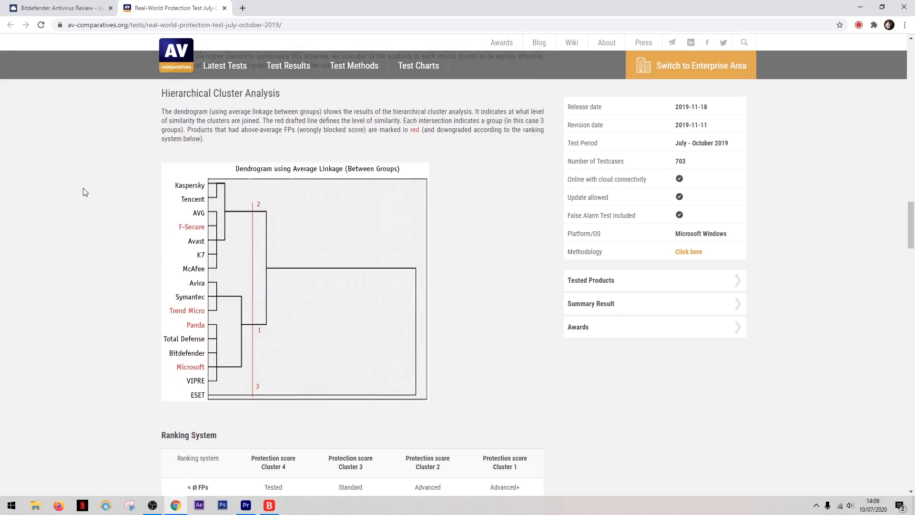
{"action": "scroll", "scroll_direction": "down", "scroll_amount": 3}
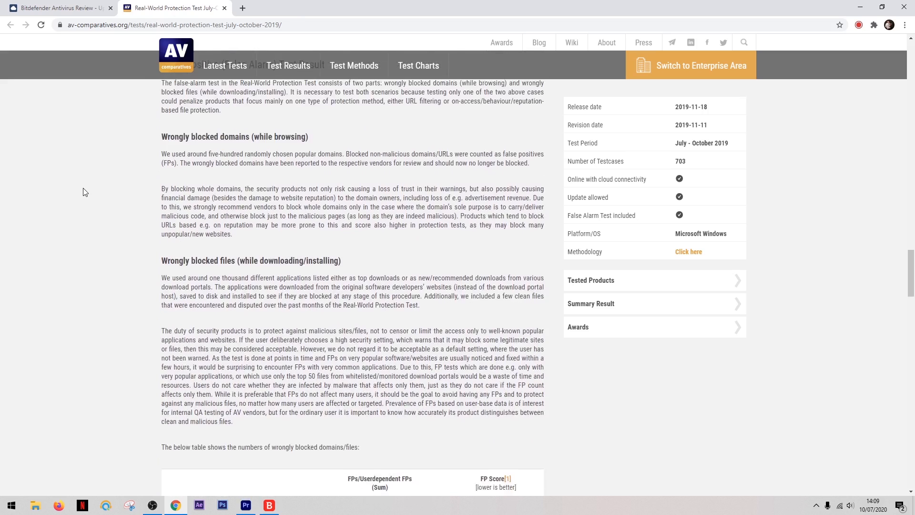
{"action": "scroll", "scroll_direction": "down", "scroll_amount": 3}
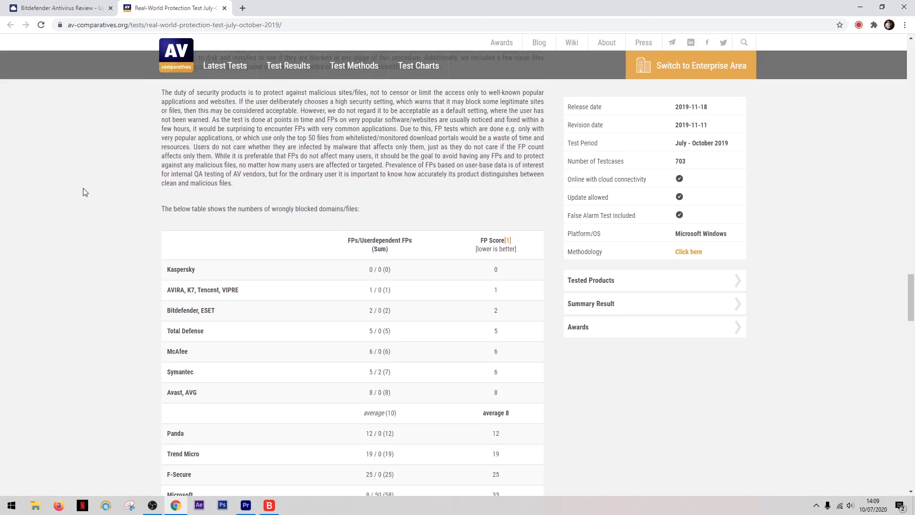
{"action": "scroll", "scroll_direction": "down", "scroll_amount": 3}
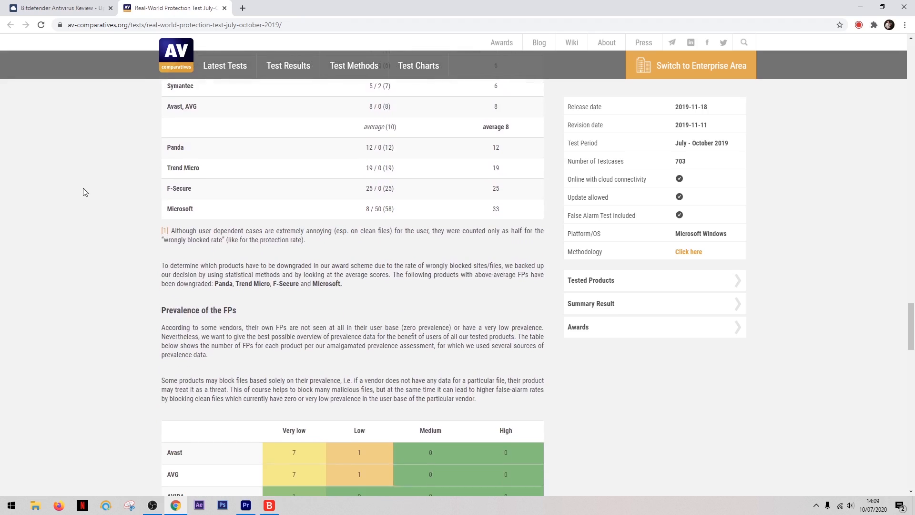
{"action": "scroll", "scroll_direction": "down", "scroll_amount": 3}
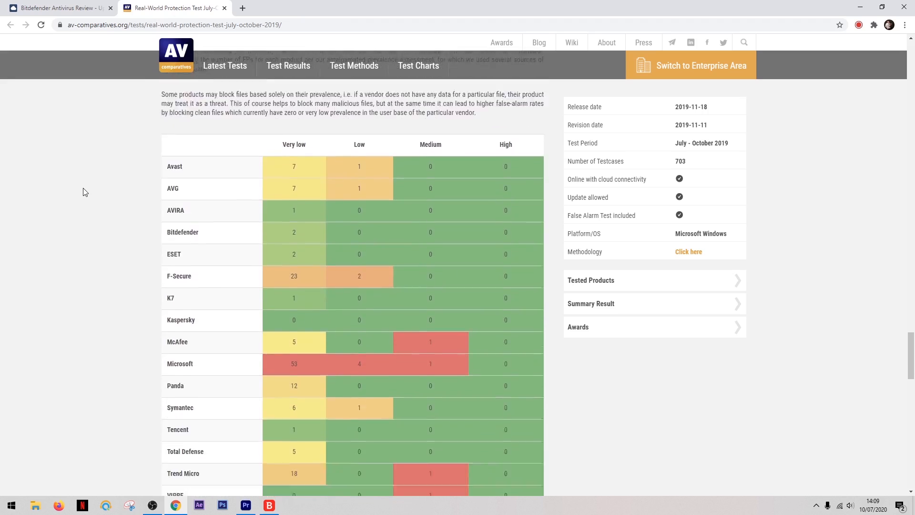
{"action": "scroll", "scroll_direction": "down", "scroll_amount": 3}
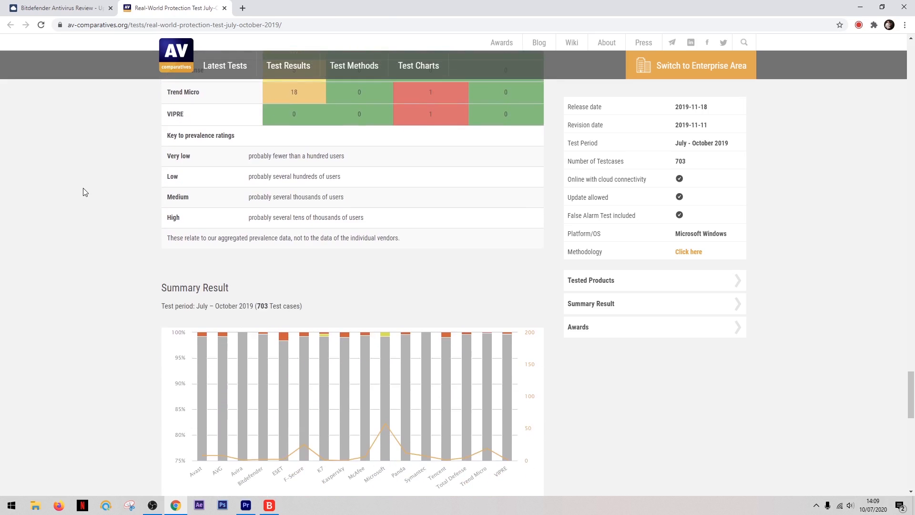
{"action": "scroll", "scroll_direction": "down", "scroll_amount": 3}
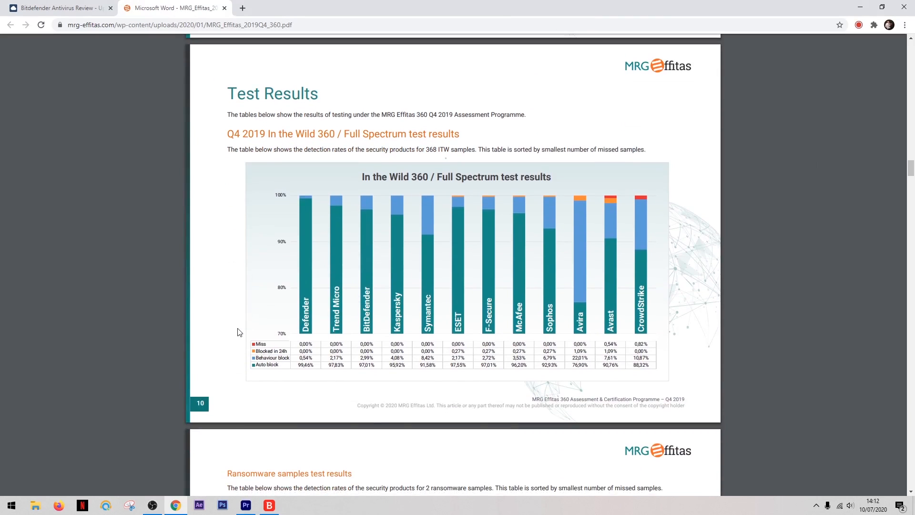
Scroll through the MRG Effitas 360 Q4 2019 result charts to the Certification page.
{"action": "scroll", "scroll_direction": "down", "scroll_amount": 3}
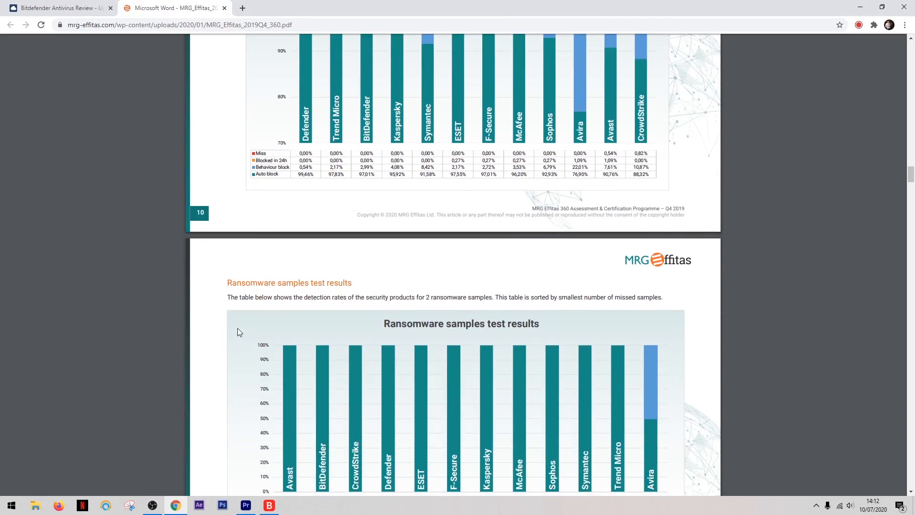
{"action": "scroll", "scroll_direction": "down", "scroll_amount": 3}
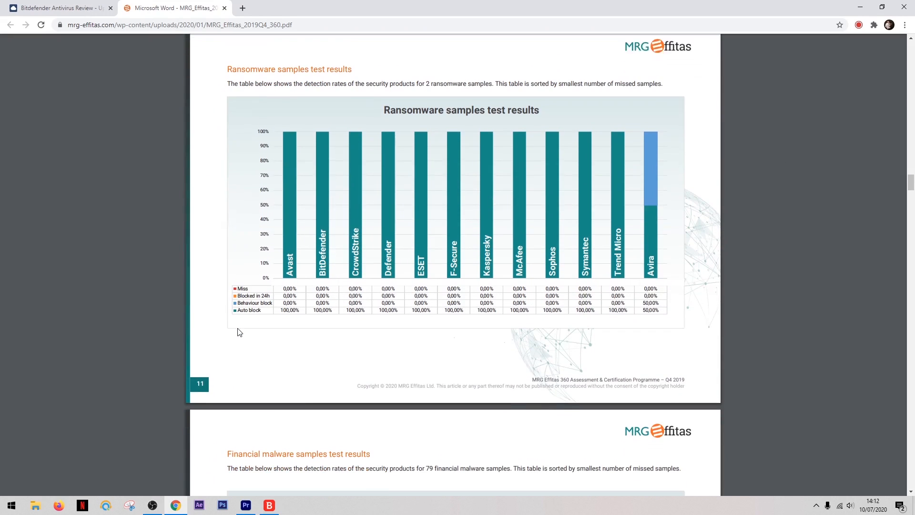
{"action": "scroll", "scroll_direction": "down", "scroll_amount": 3}
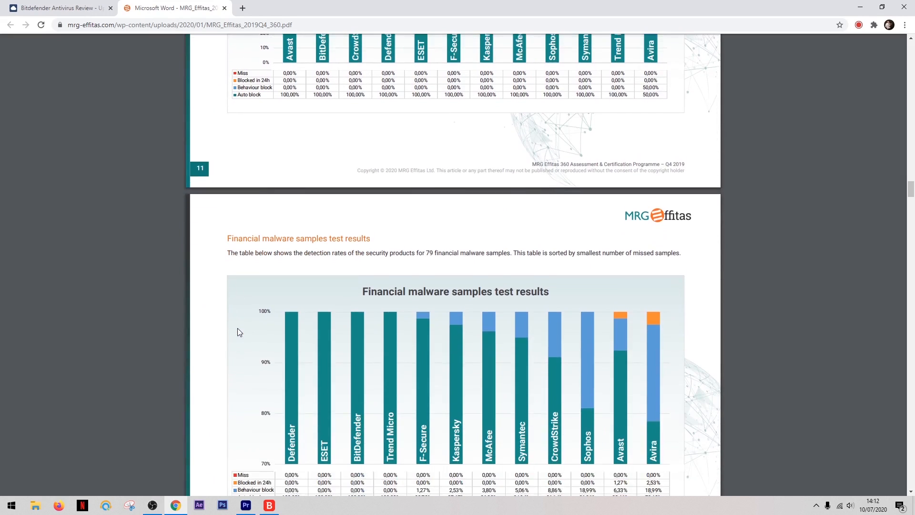
{"action": "scroll", "scroll_direction": "down", "scroll_amount": 3}
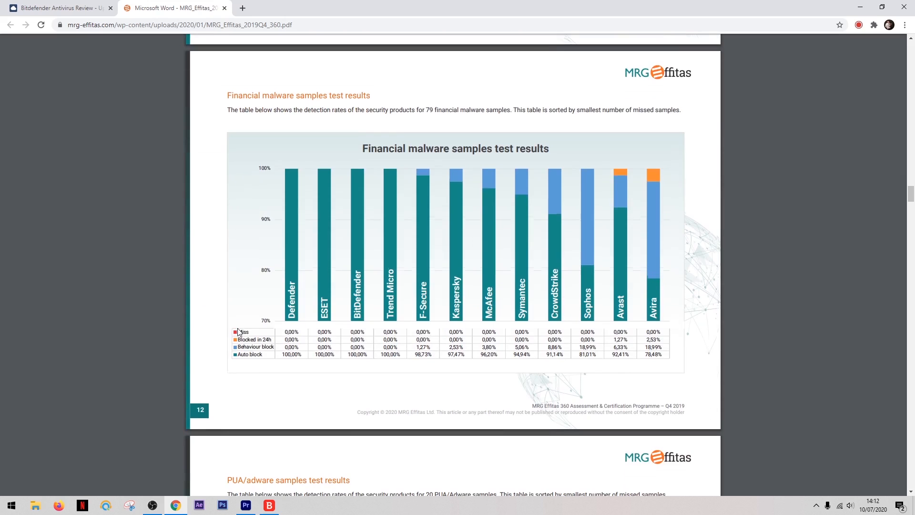
{"action": "scroll", "scroll_direction": "down", "scroll_amount": 3}
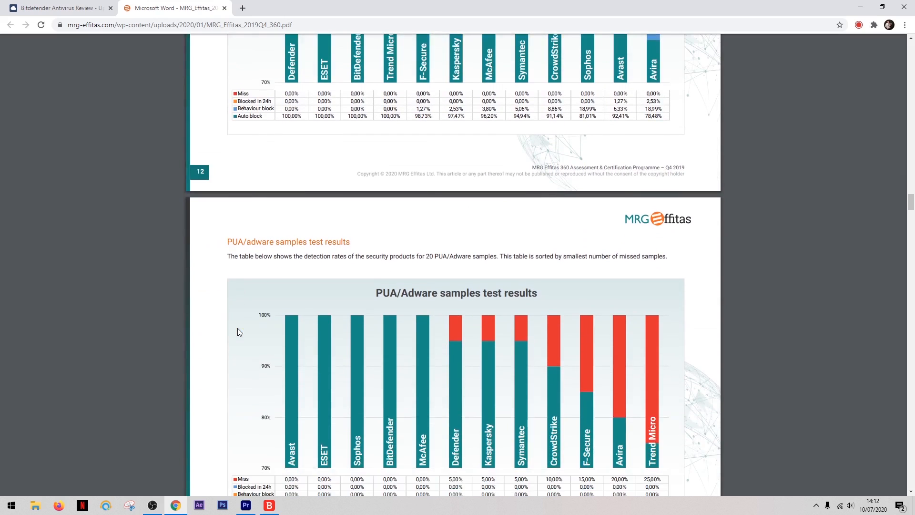
{"action": "scroll", "scroll_direction": "down", "scroll_amount": 3}
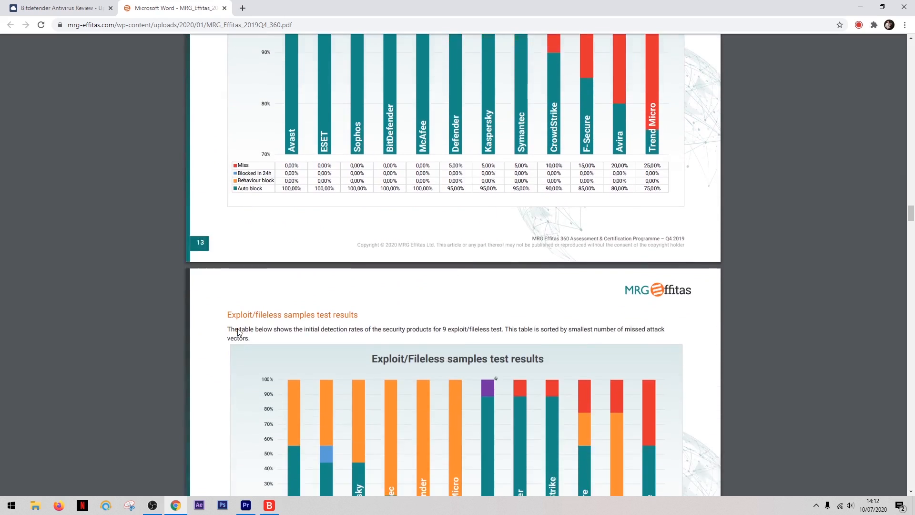
{"action": "scroll", "scroll_direction": "down", "scroll_amount": 3}
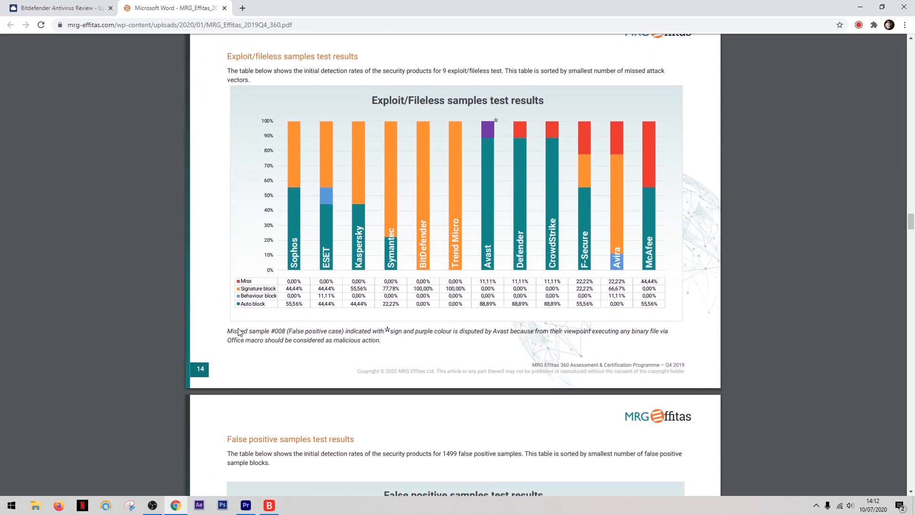
{"action": "scroll", "scroll_direction": "down", "scroll_amount": 3}
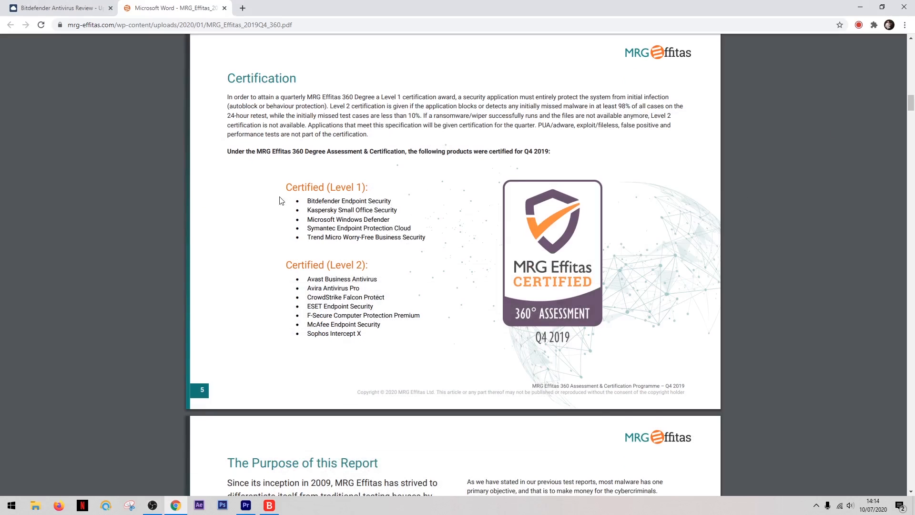
{"action": "mouse_move", "coordinate": [389, 213]}
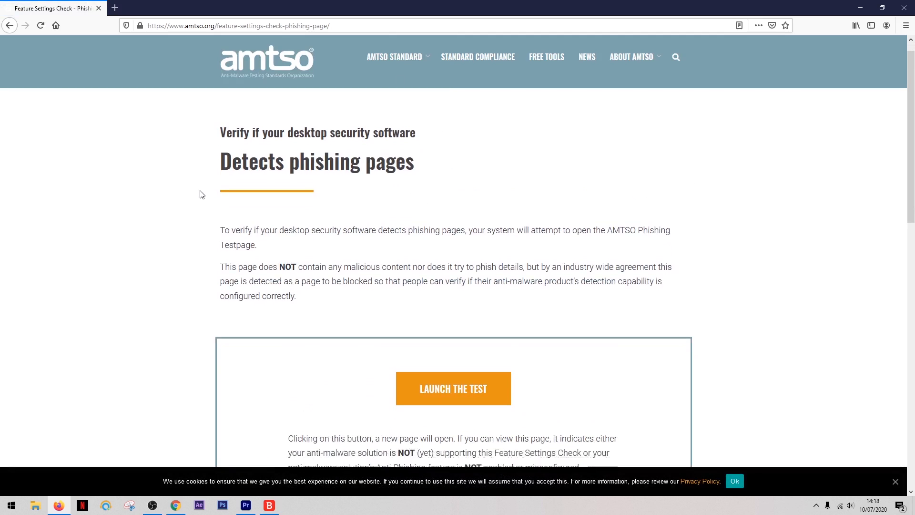
Accept the AMTSO page's cookie notice and launch the phishing page detection test.
{"action": "scroll", "scroll_direction": "down", "scroll_amount": 3}
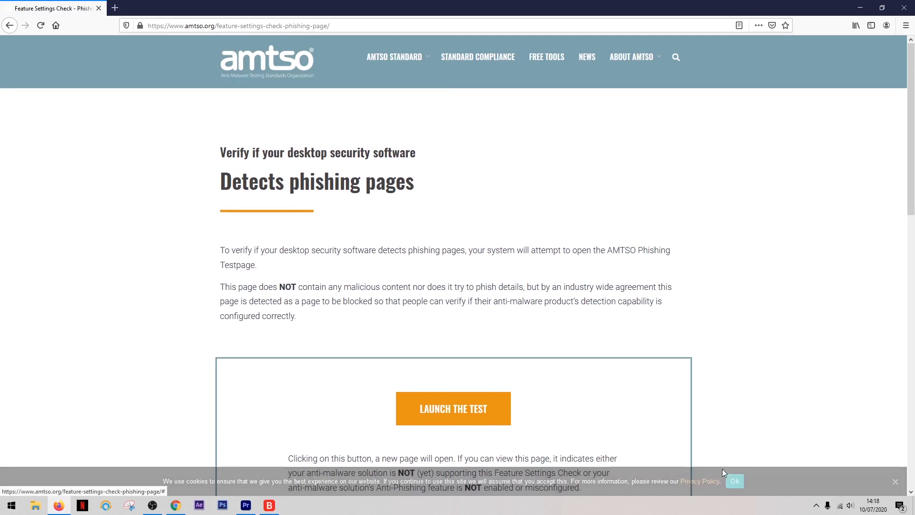
{"action": "left_click", "coordinate": [734, 481]}
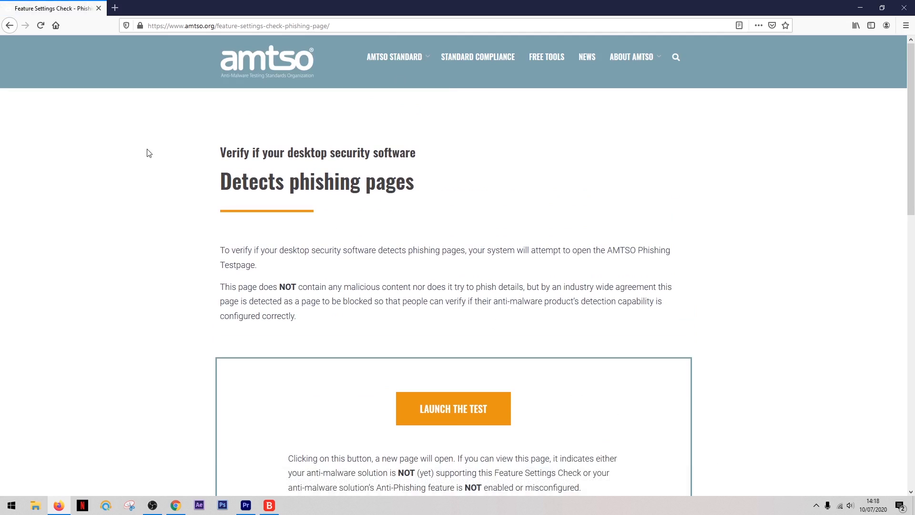
{"action": "scroll", "scroll_direction": "down", "scroll_amount": 3}
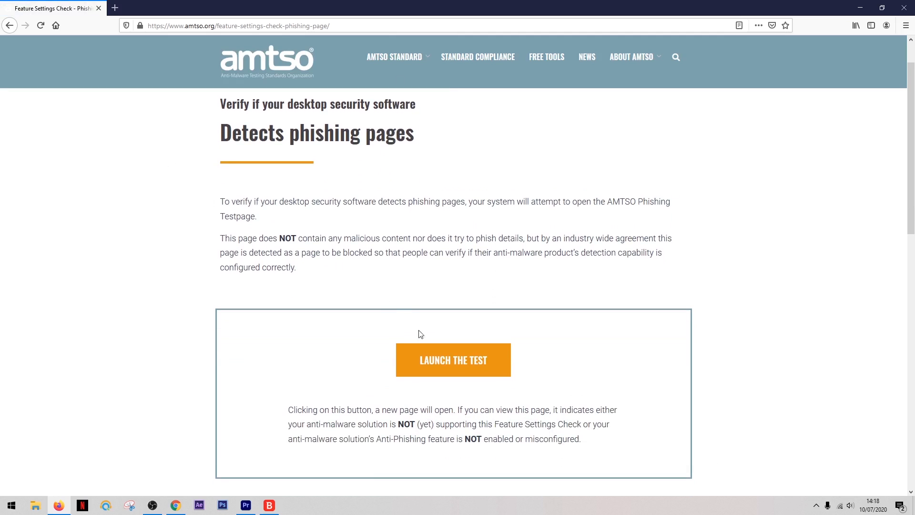
{"action": "left_click", "coordinate": [453, 360]}
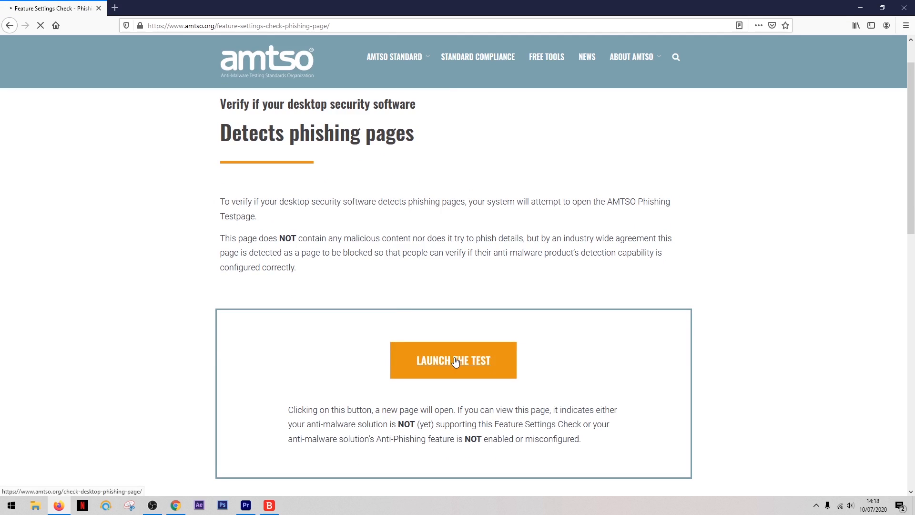
Open the AMTSO test link, triggering Bitdefender's 'Phishing page blocked' warning.
{"action": "left_click", "coordinate": [453, 361]}
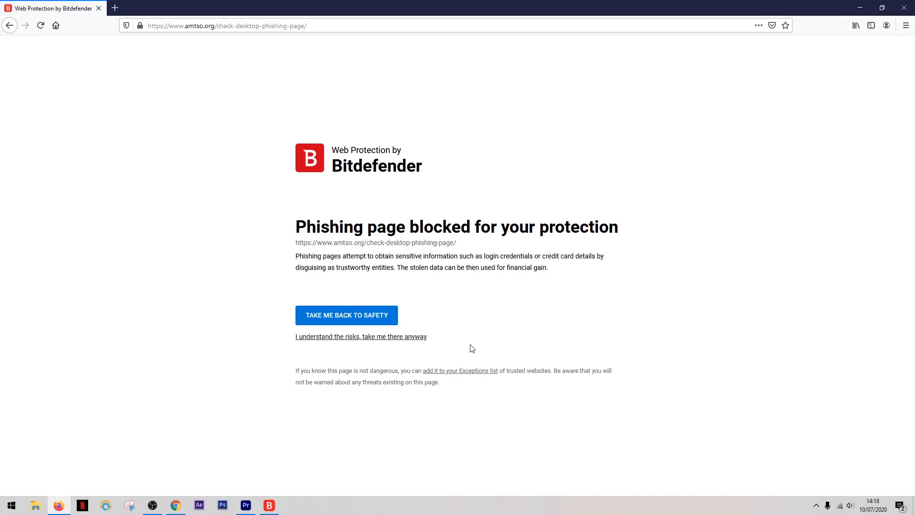
{"action": "mouse_move", "coordinate": [648, 306]}
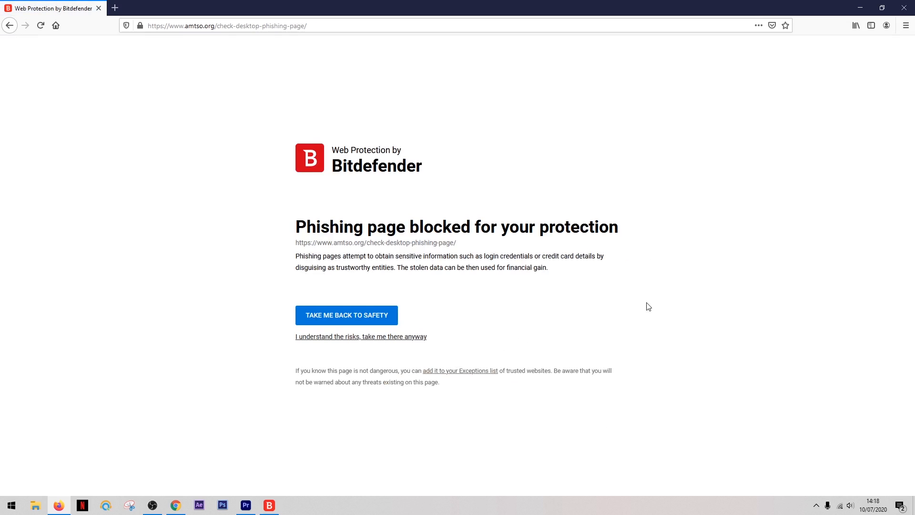
{"action": "mouse_move", "coordinate": [659, 257]}
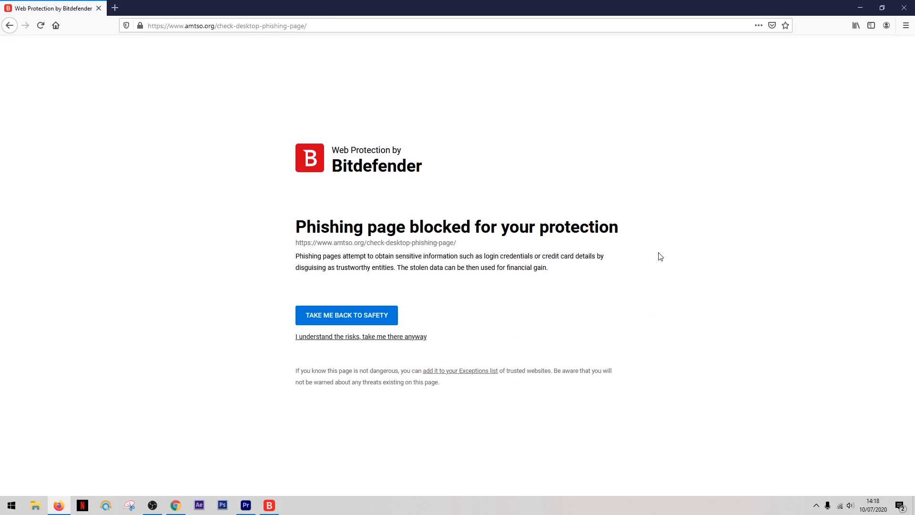